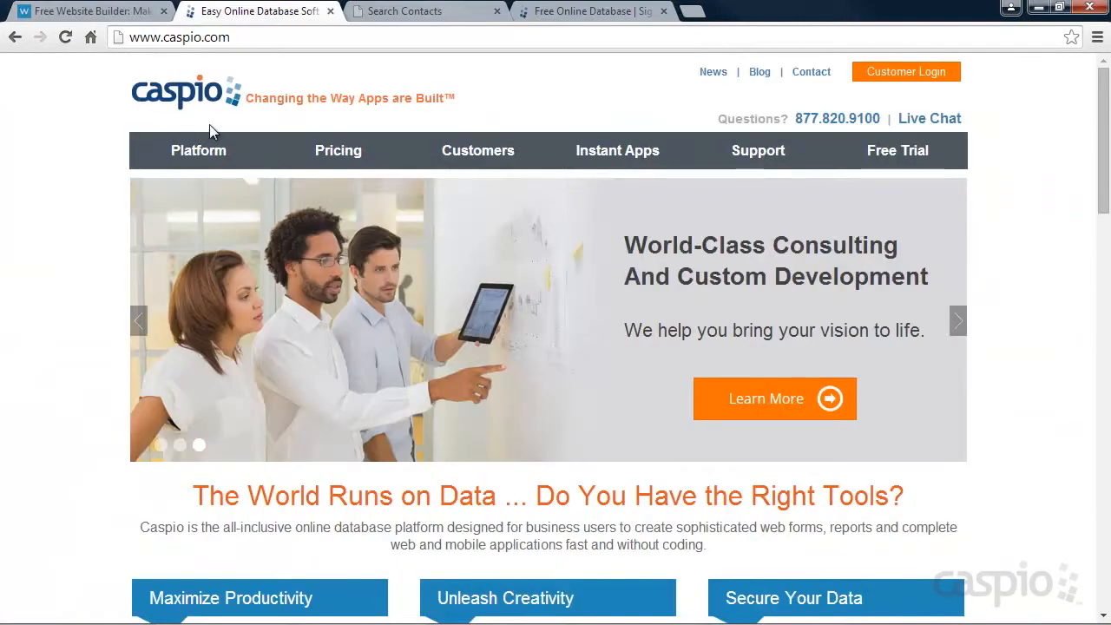
Review the contacts spreadsheet, the published Search Contacts page and the Caspio signup page.
click(159, 445)
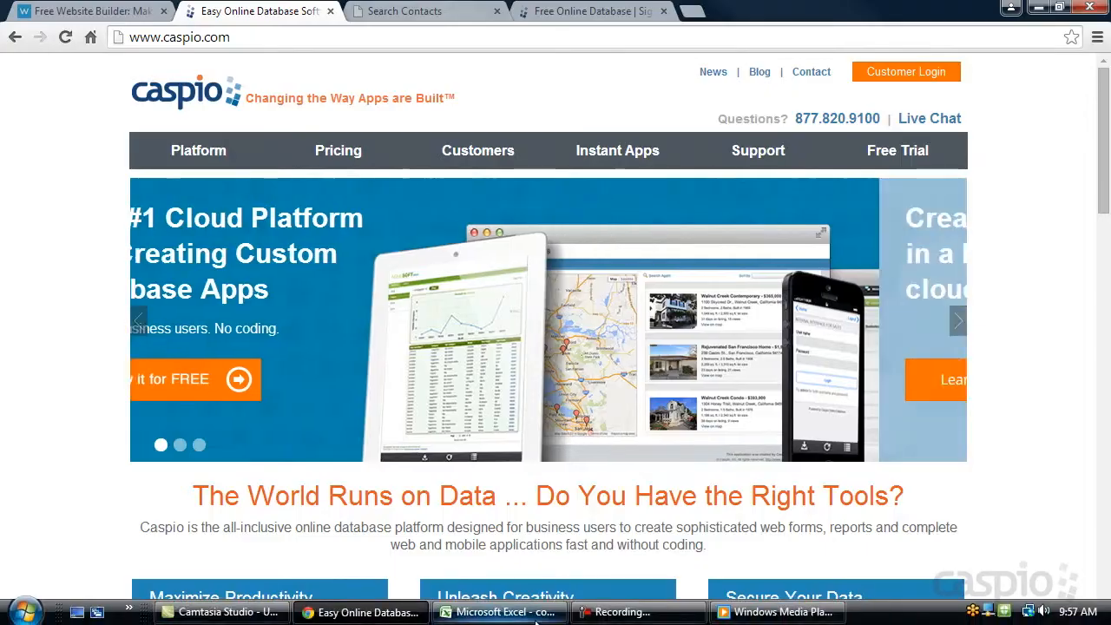
click(500, 611)
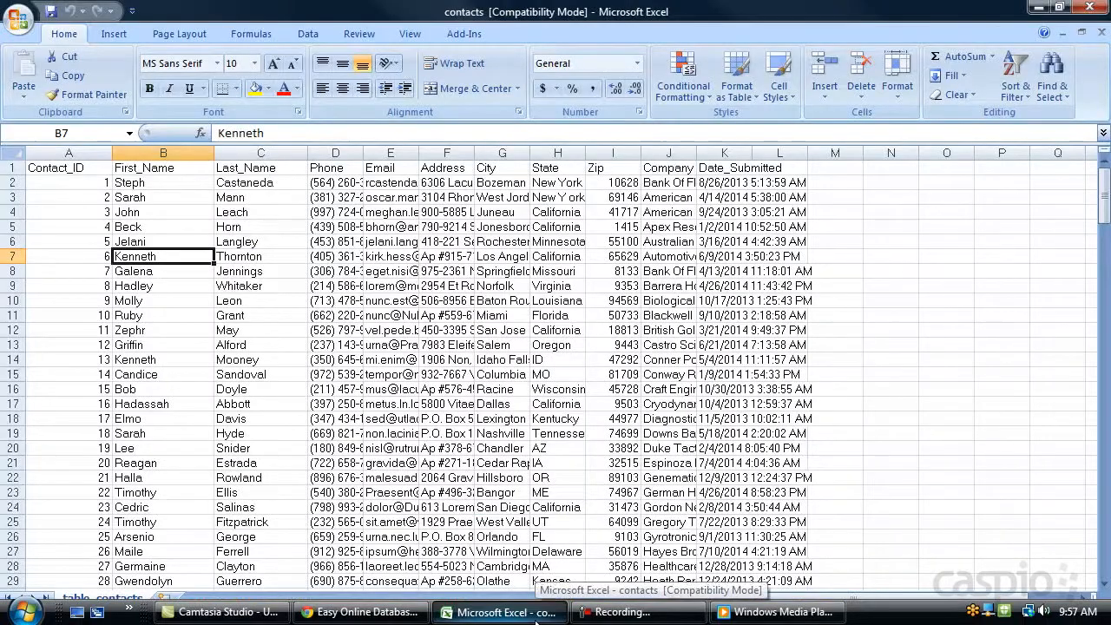
click(426, 11)
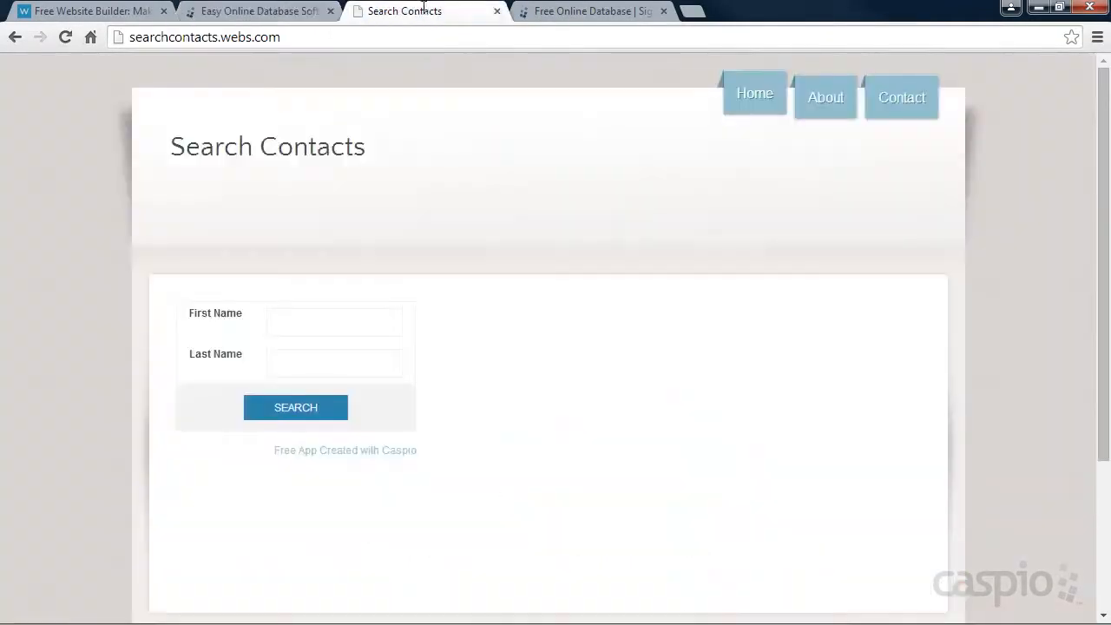
click(295, 406)
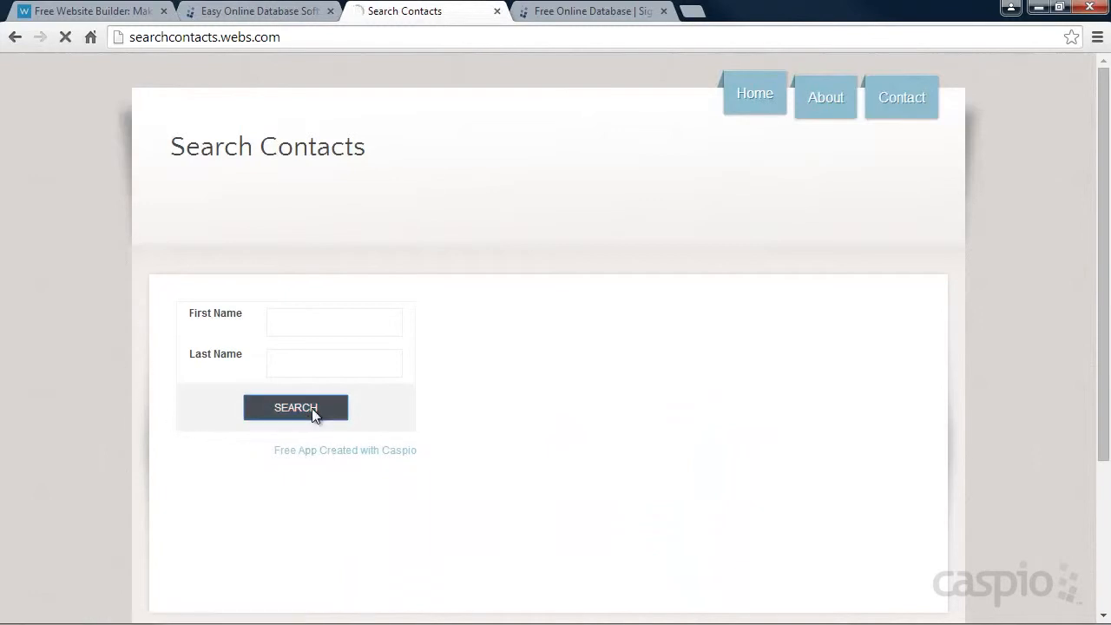
click(295, 406)
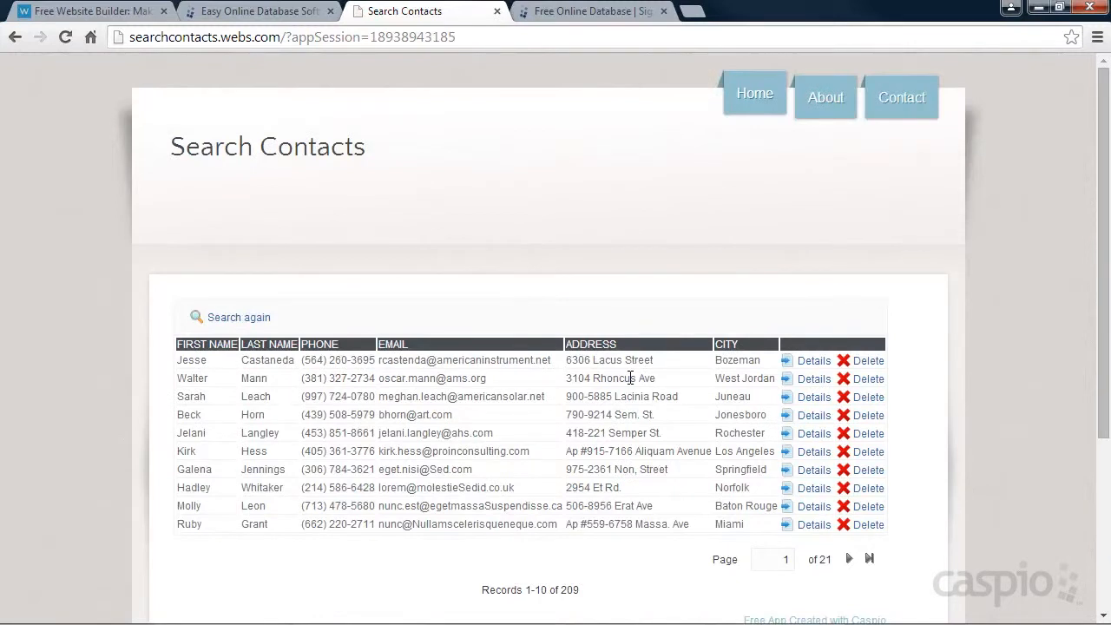
click(591, 11)
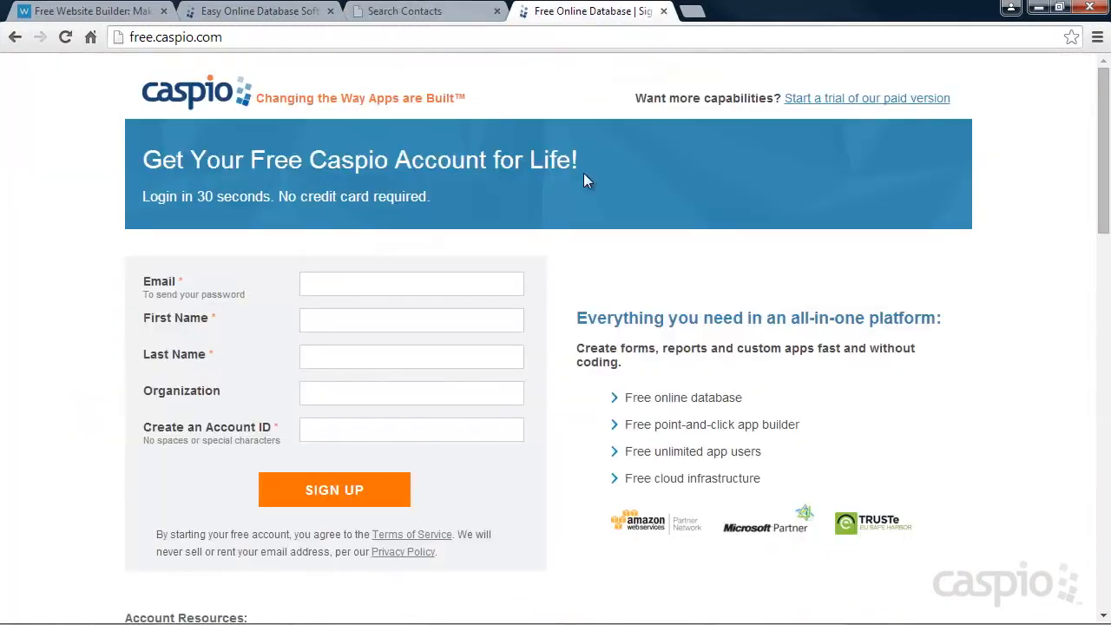
mouse_move(104, 479)
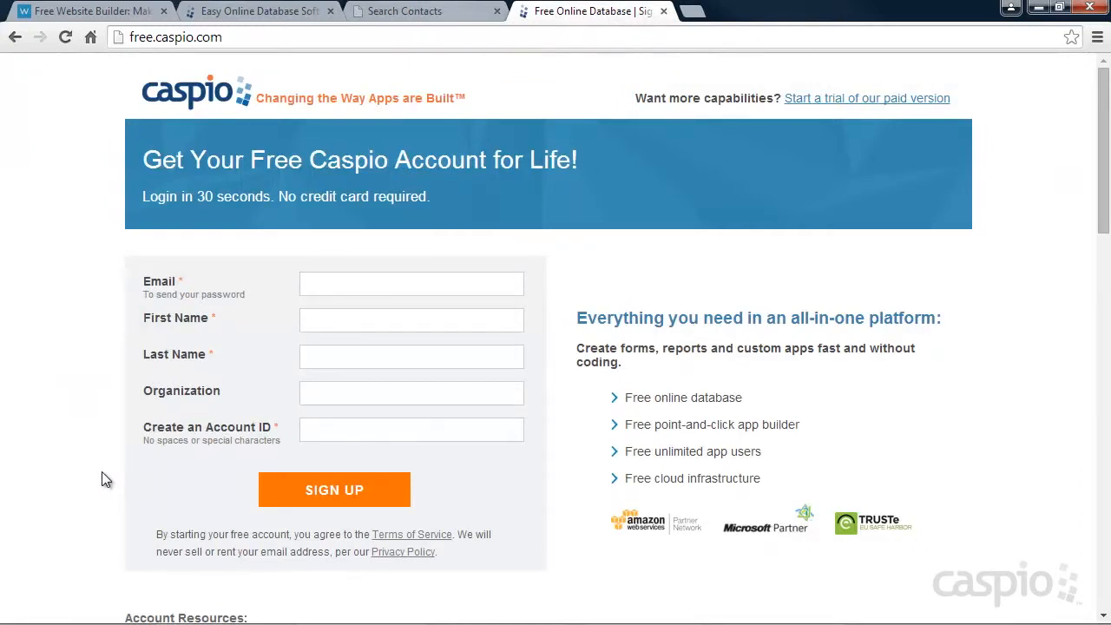
click(257, 10)
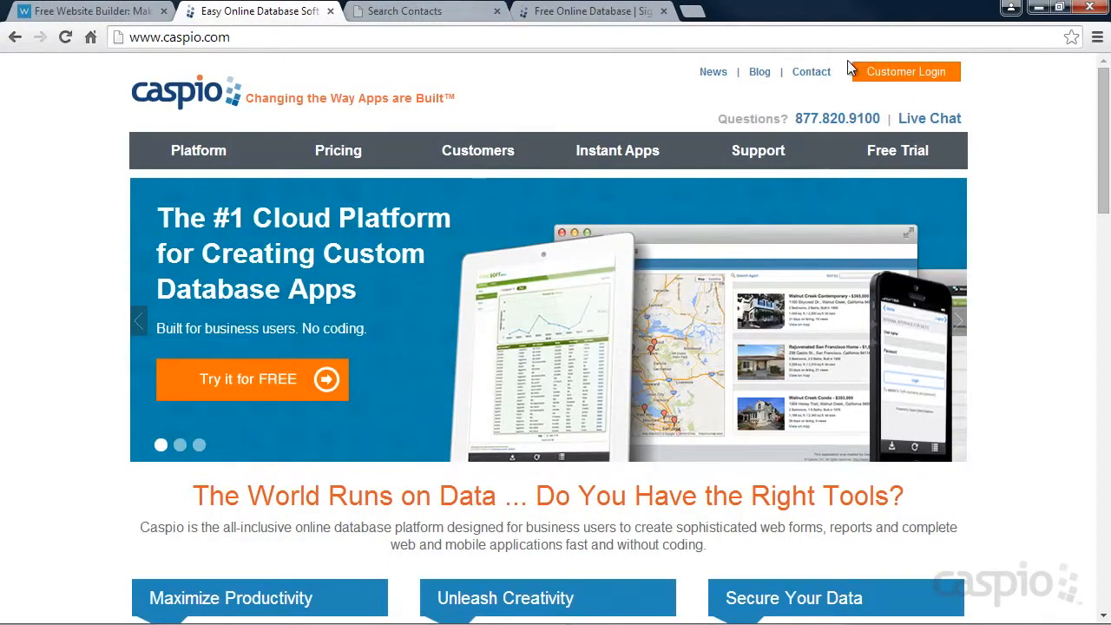
Sign in and create a new app from data named Manage Contacts, uploading contacts.xls.
click(904, 71)
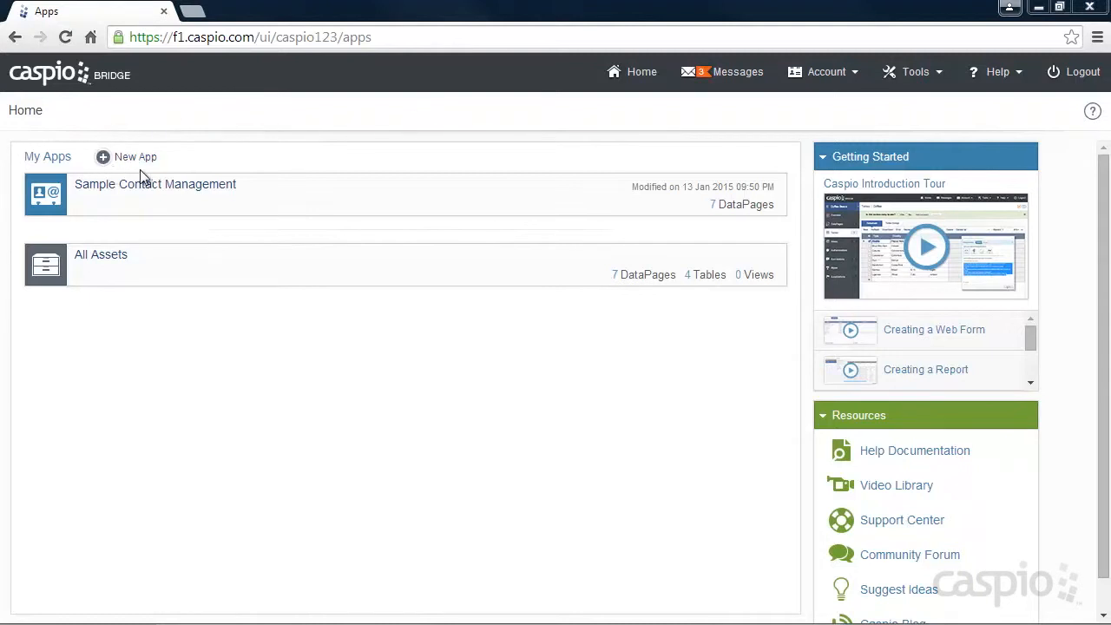
click(135, 157)
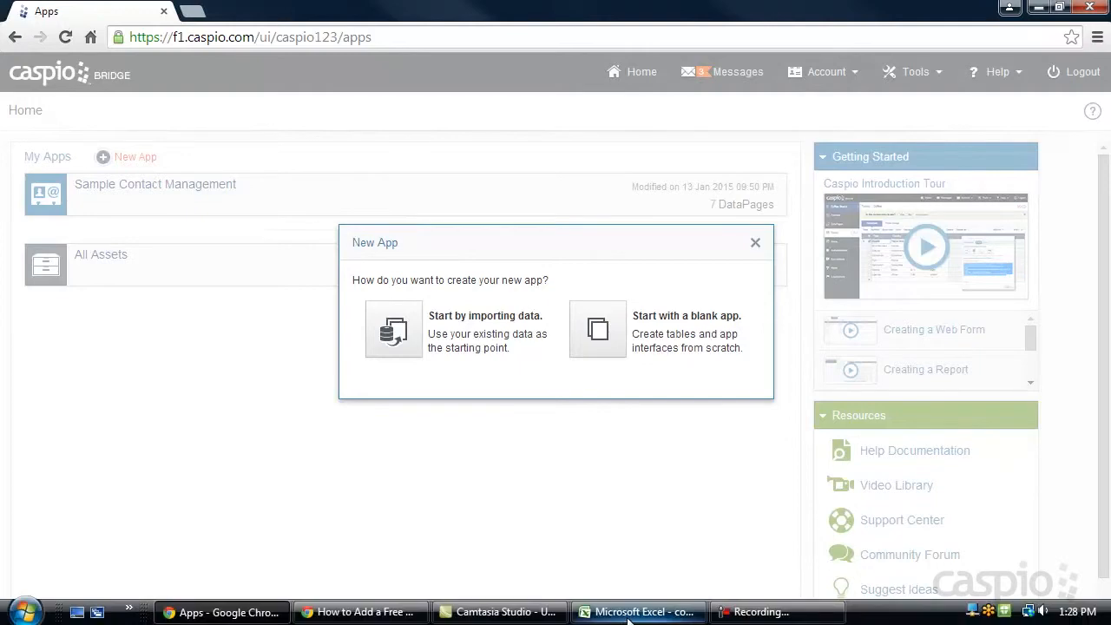
click(638, 610)
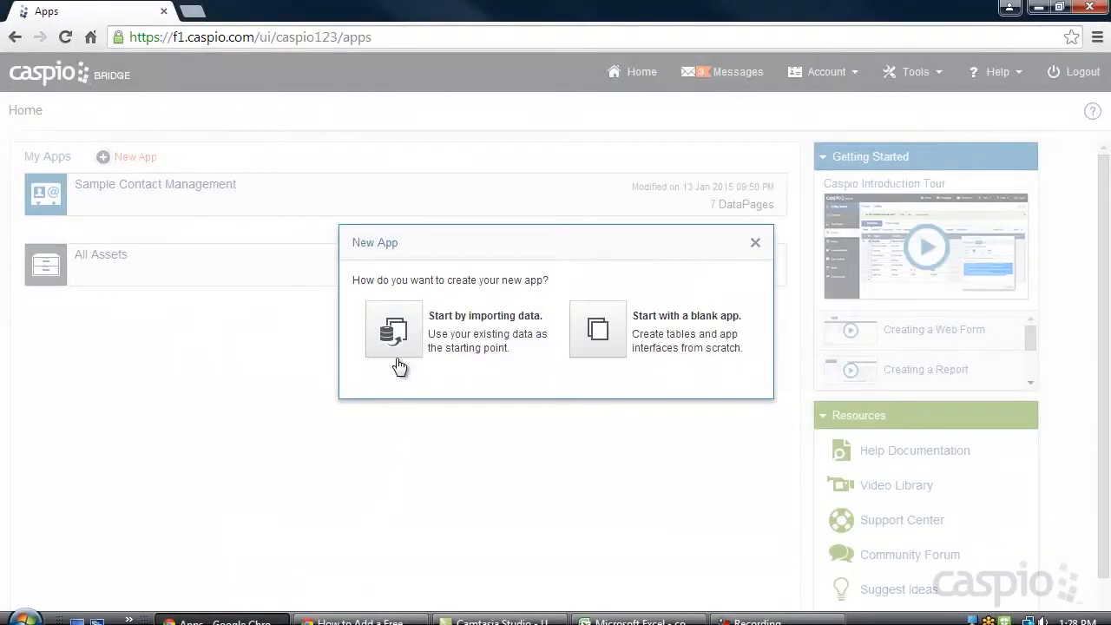
click(392, 332)
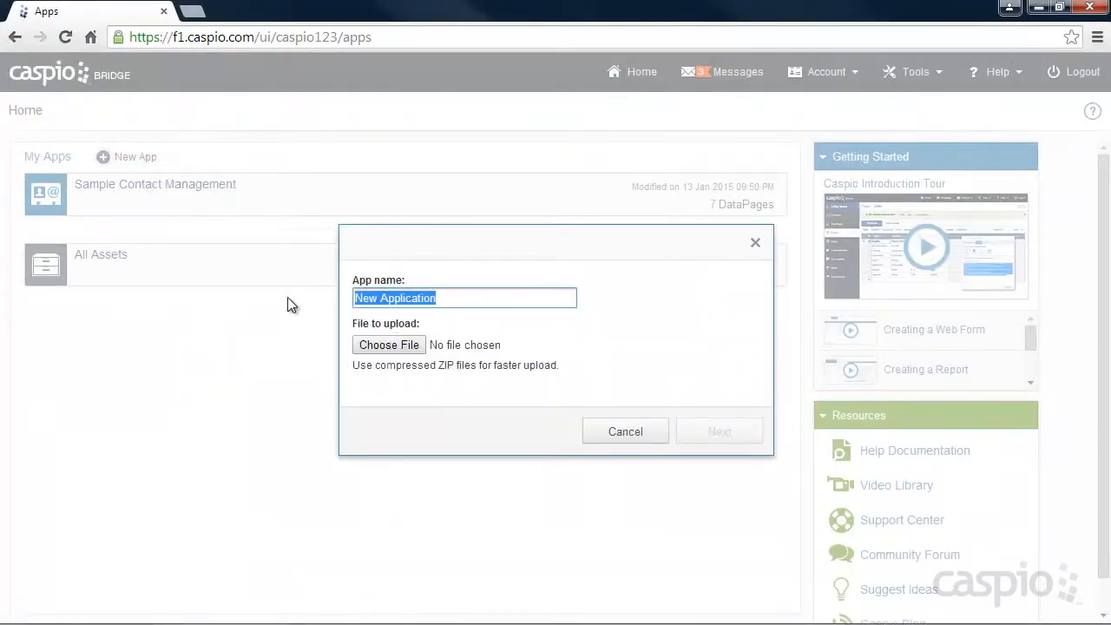
text(Manage)
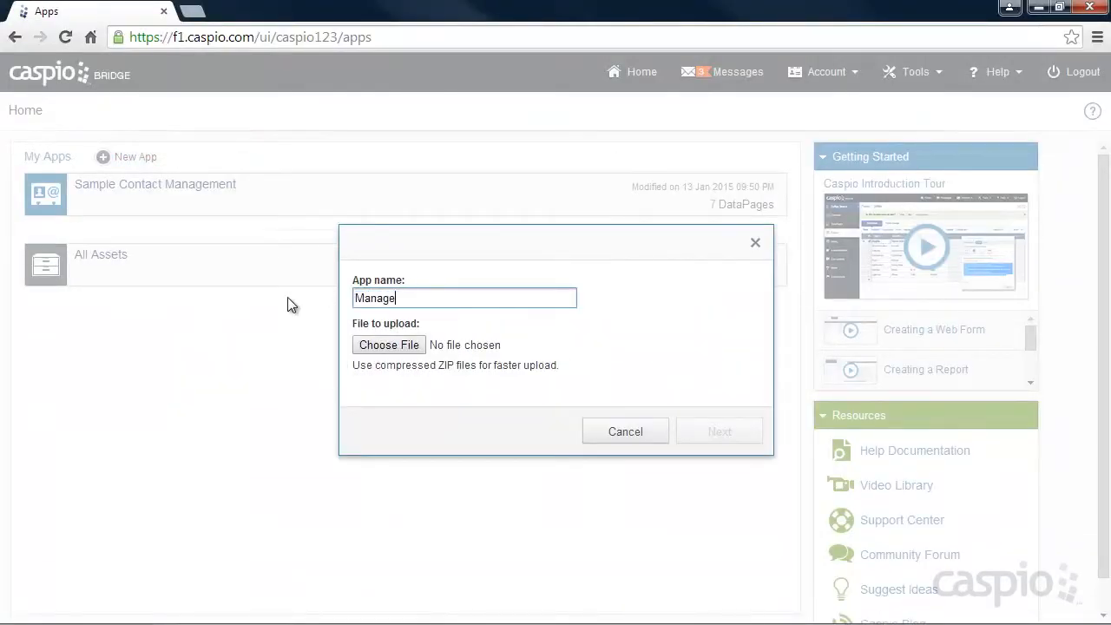
text(Contacts)
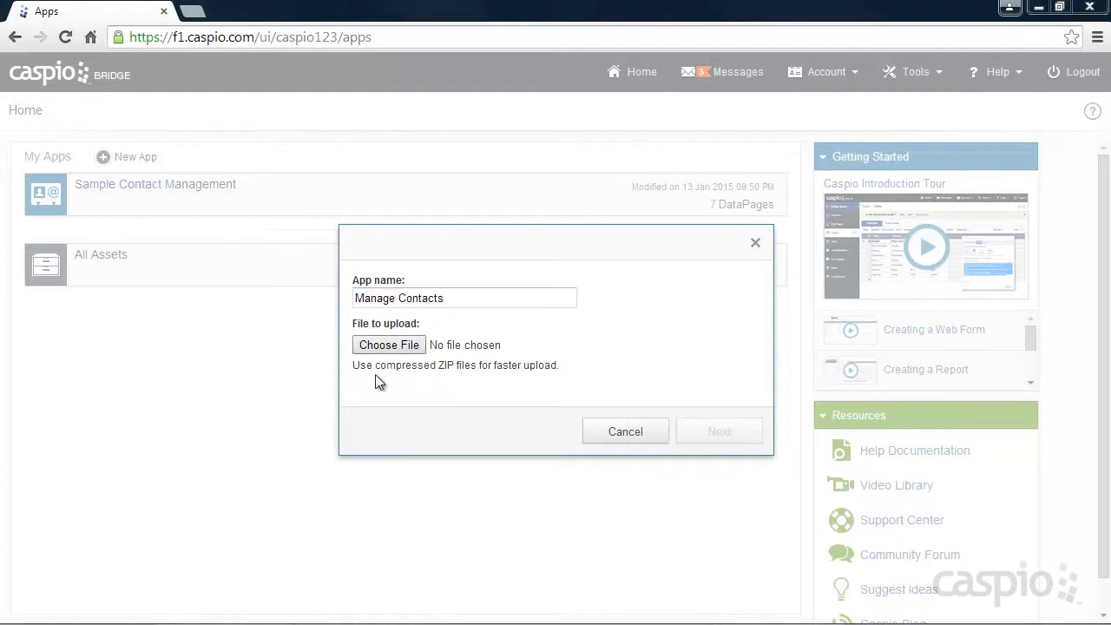
click(389, 343)
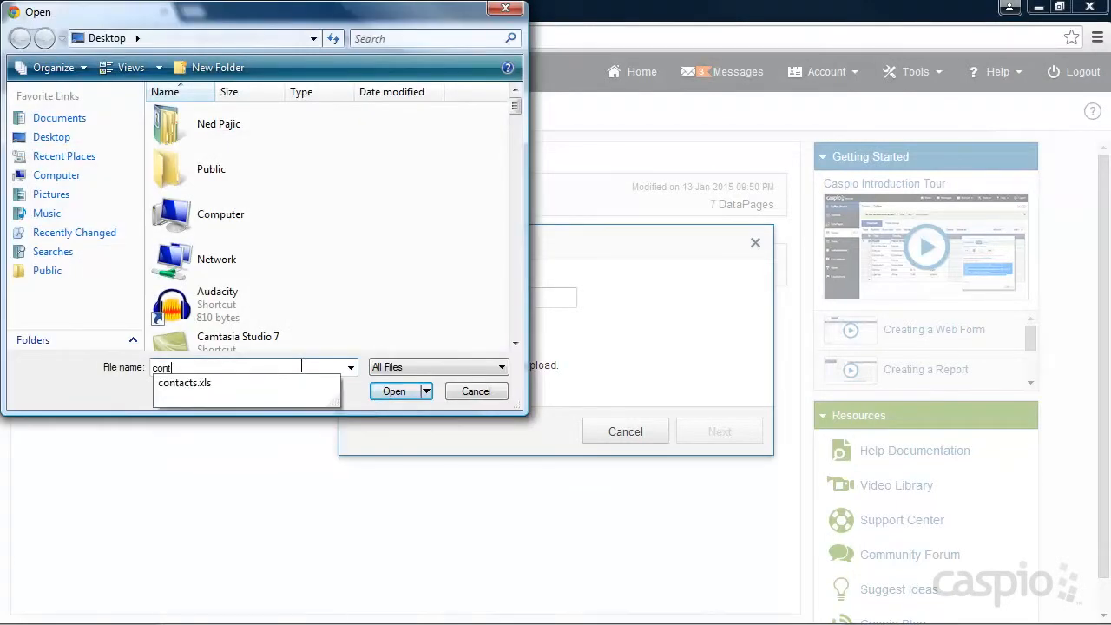
click(475, 390)
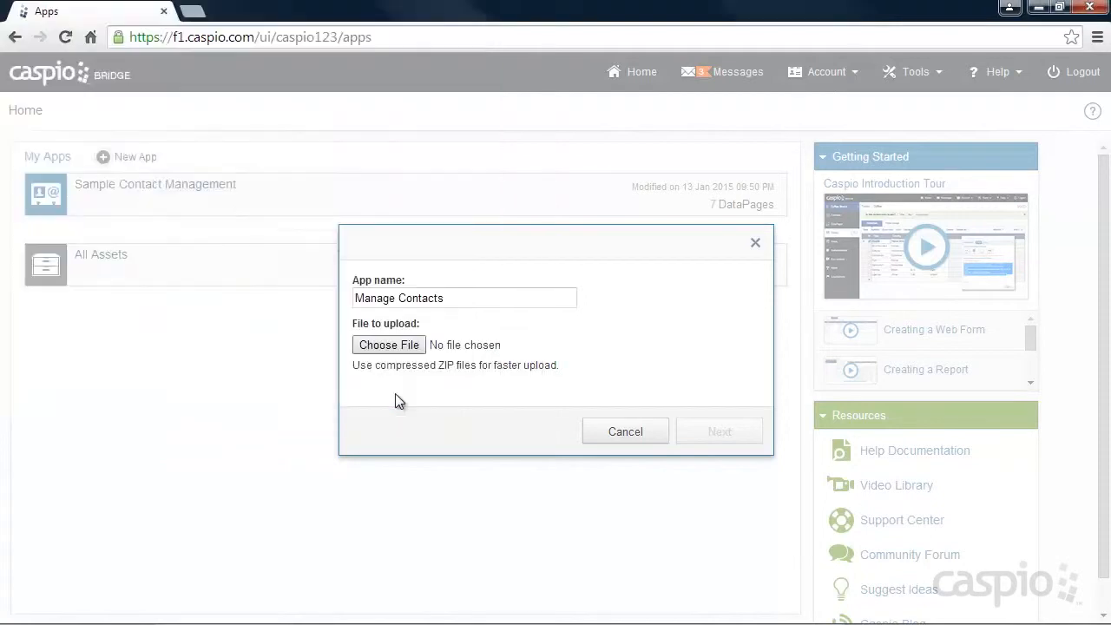
click(389, 344)
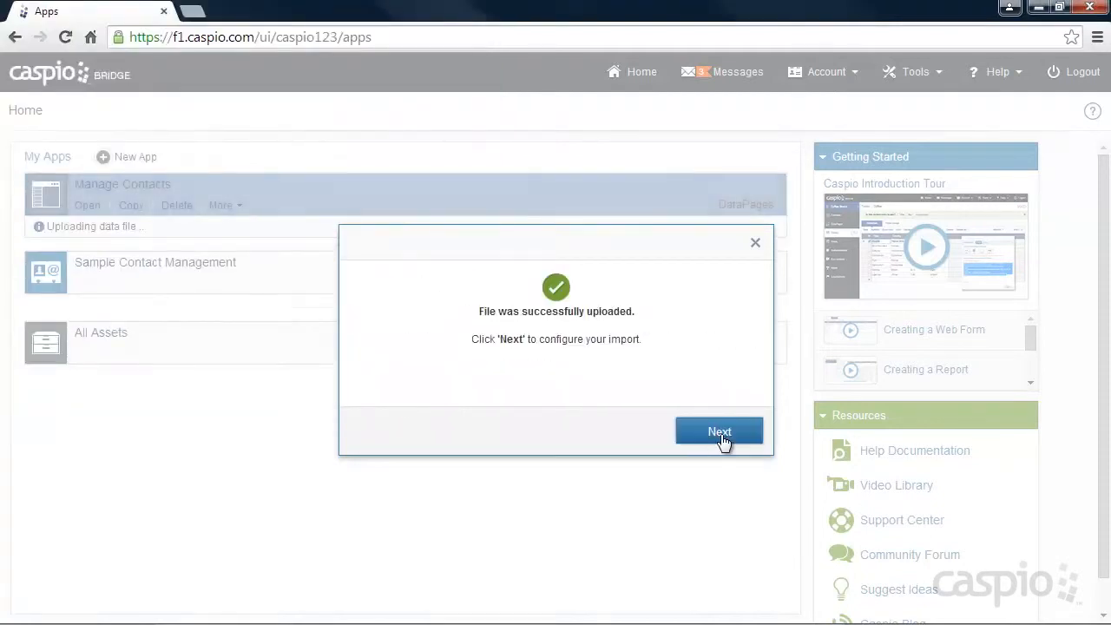
Import table_contacts keeping Contact_ID as Number, completing the 209-record import.
click(719, 431)
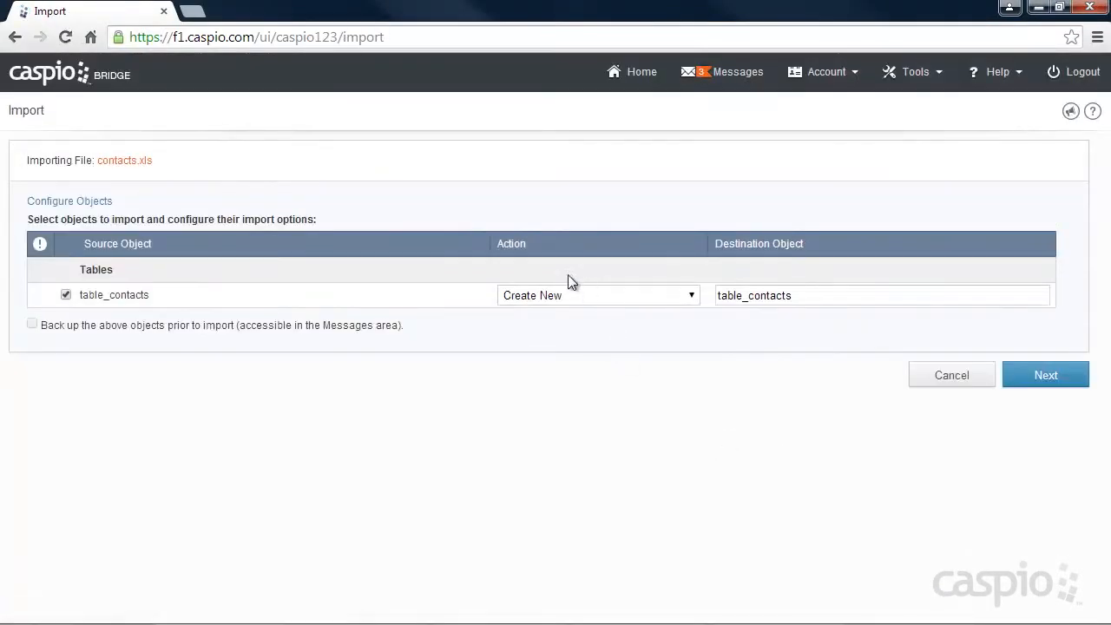
mouse_move(579, 312)
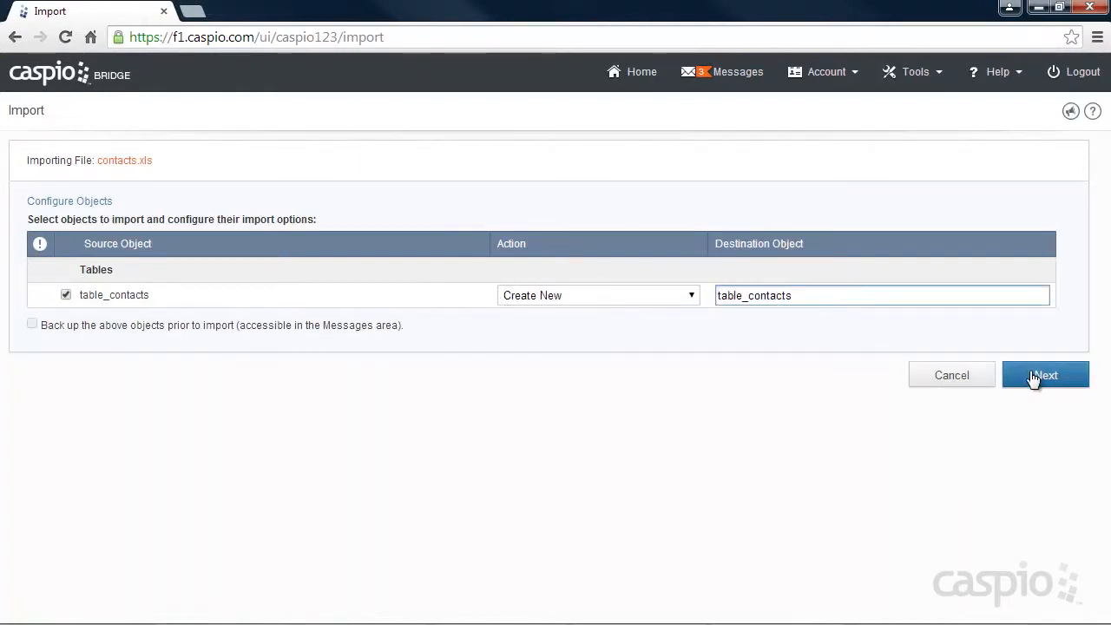
click(1045, 375)
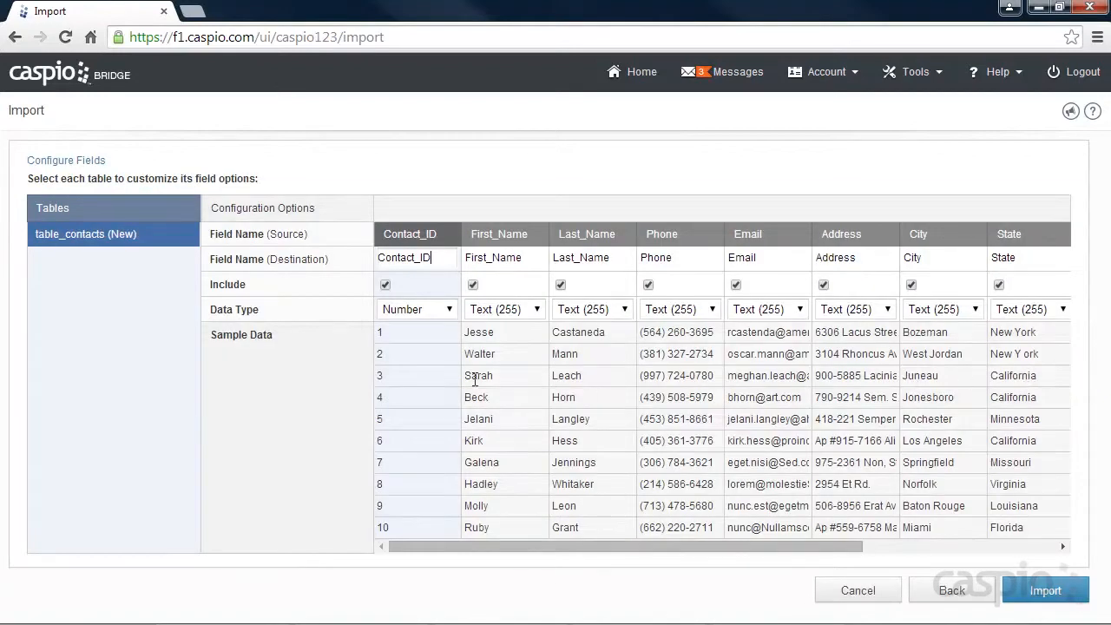
double_click(414, 257)
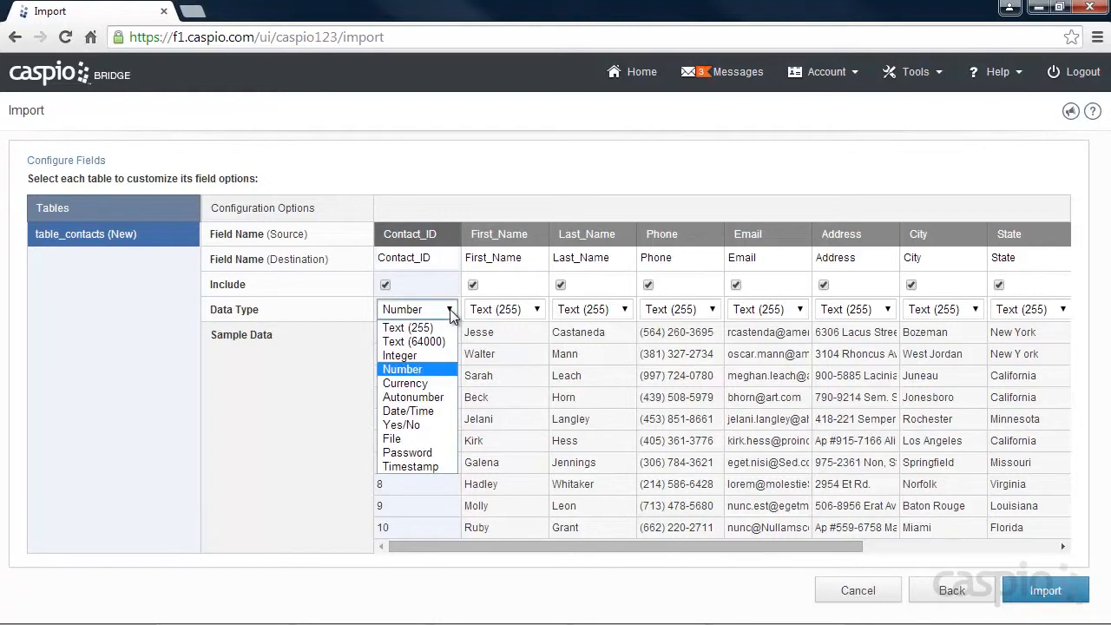
click(403, 368)
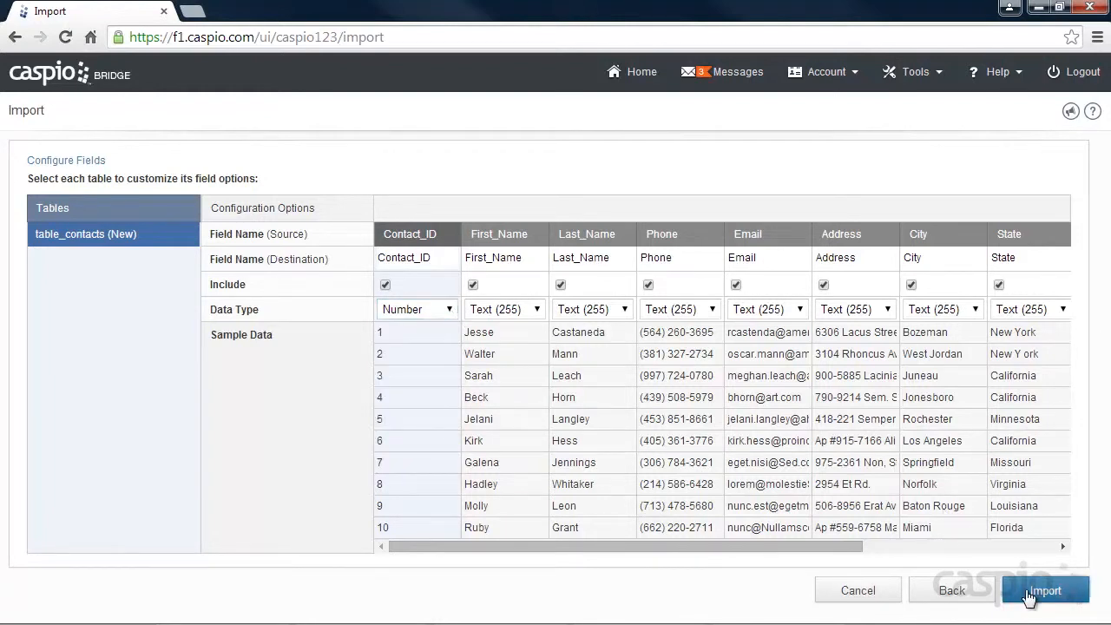
click(1045, 590)
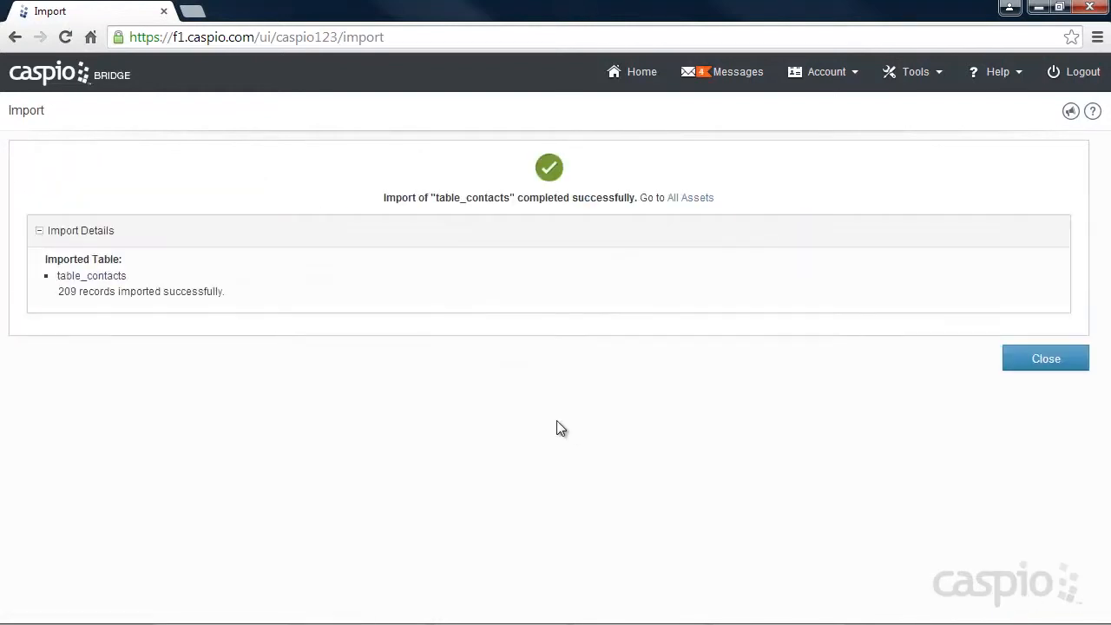
click(1045, 358)
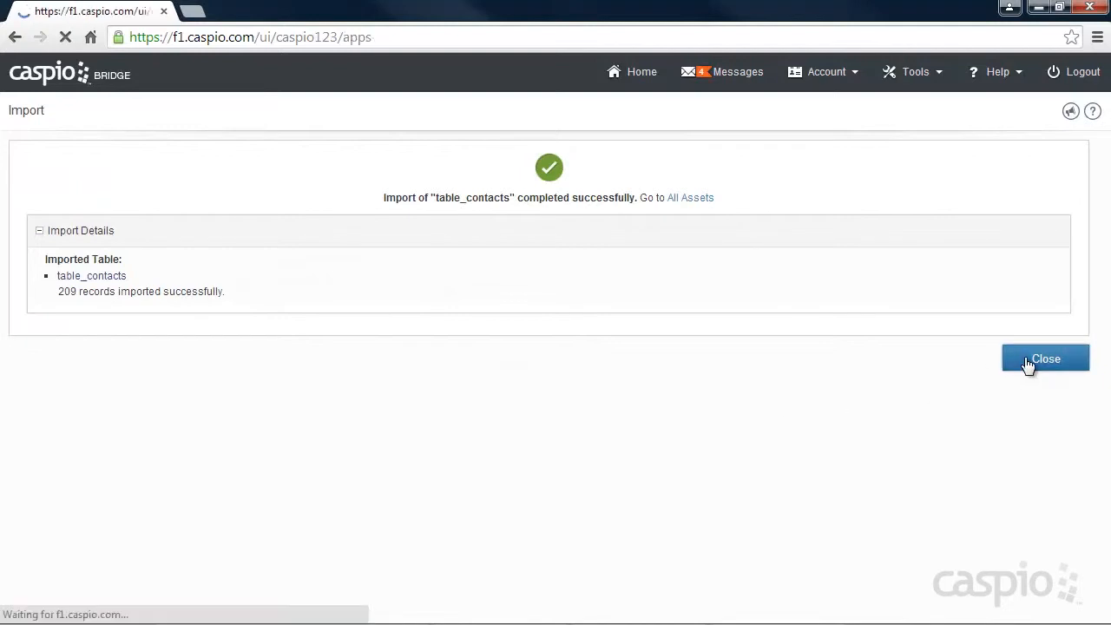
click(1044, 358)
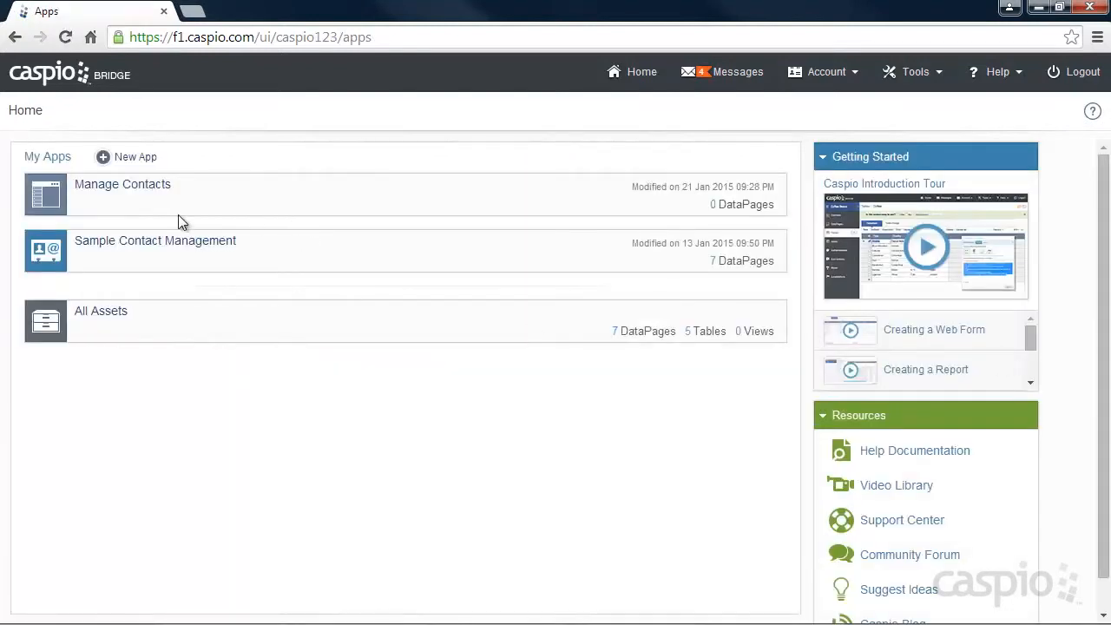
Save the note 'Started building our app' on the Manage Contacts overview.
click(121, 184)
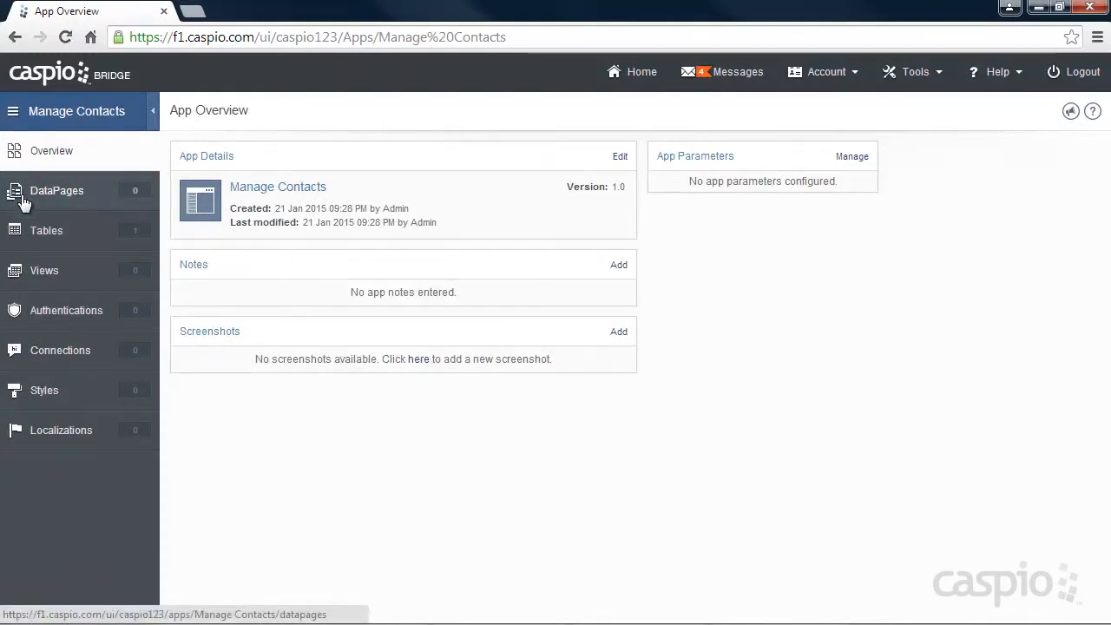
mouse_move(171, 247)
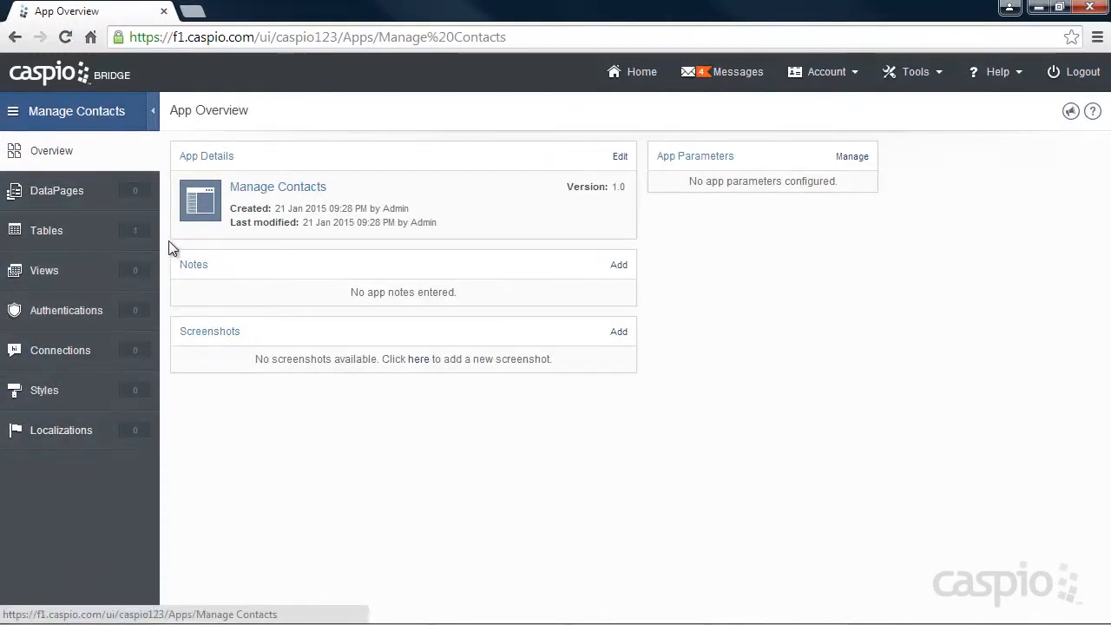
mouse_move(104, 115)
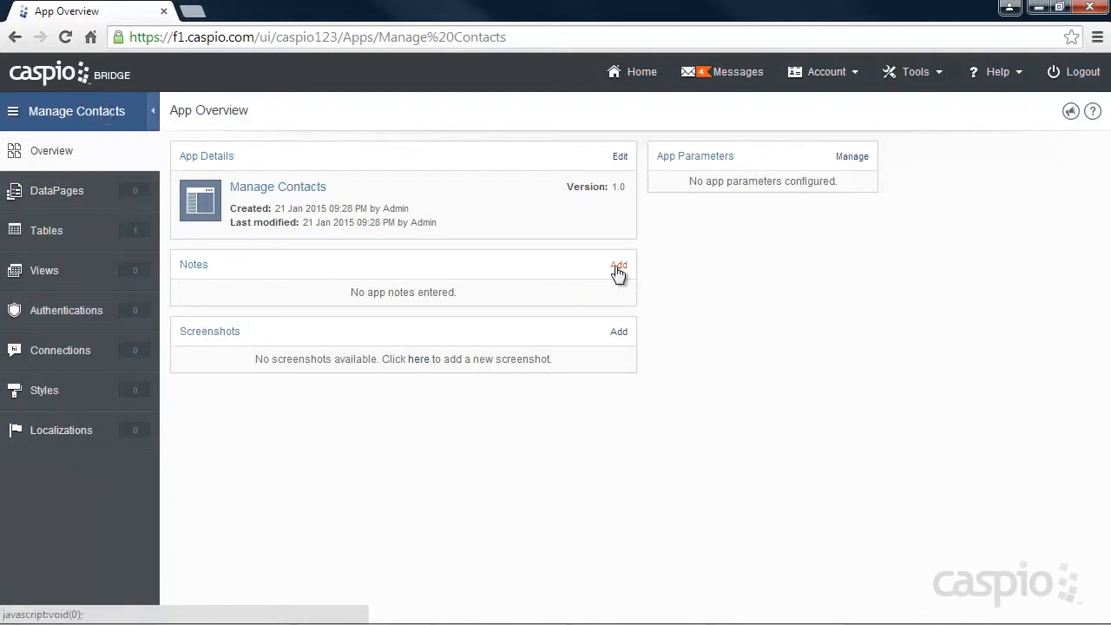
click(618, 264)
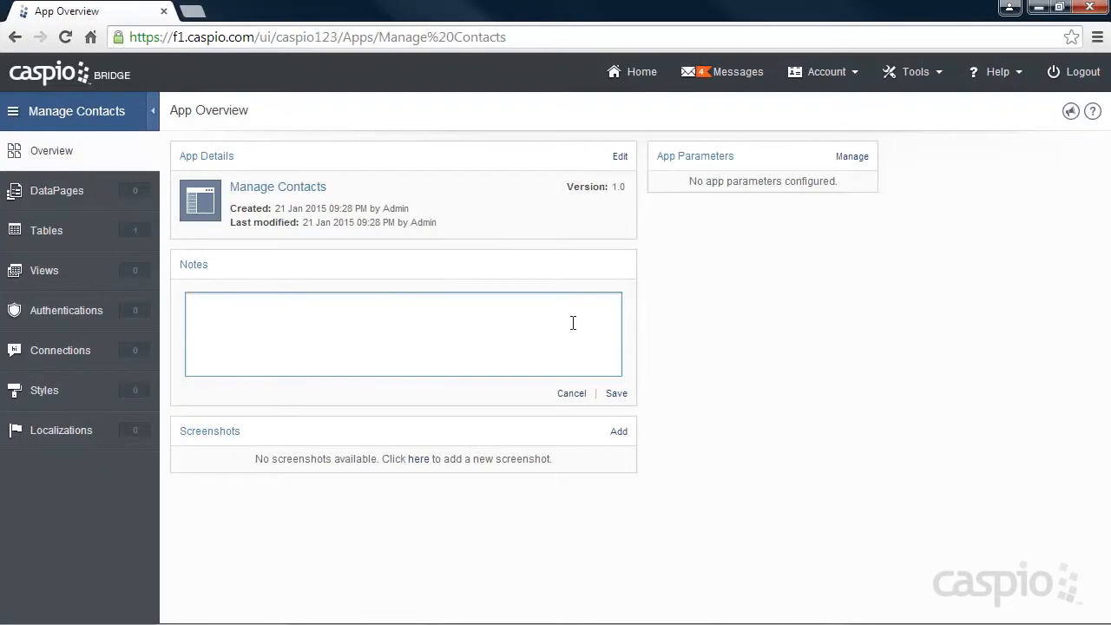
text(Started building)
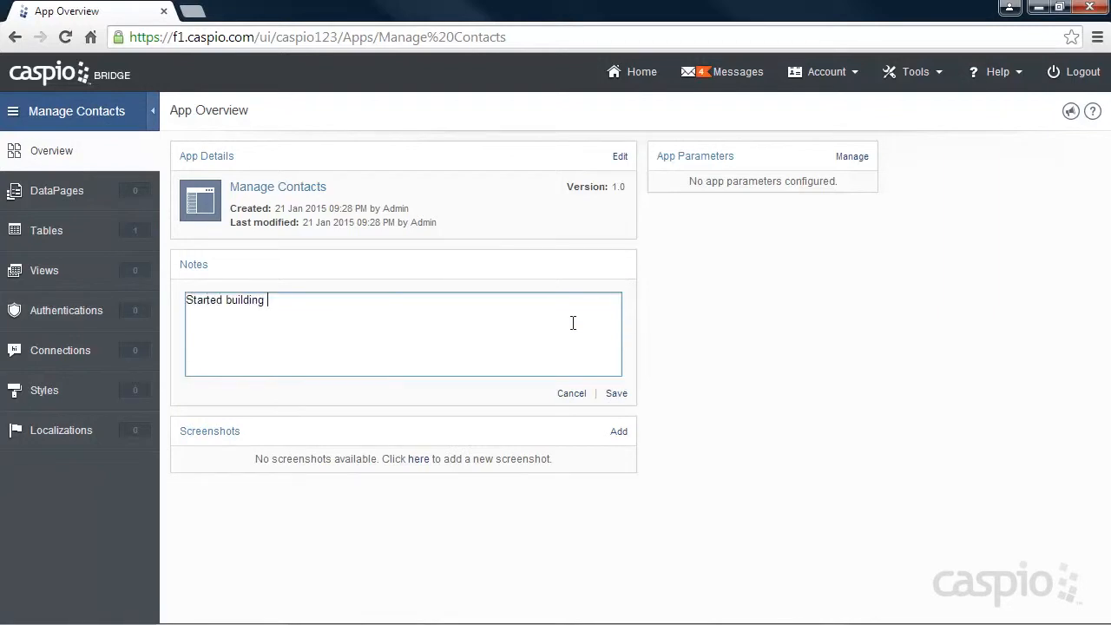
text(our app)
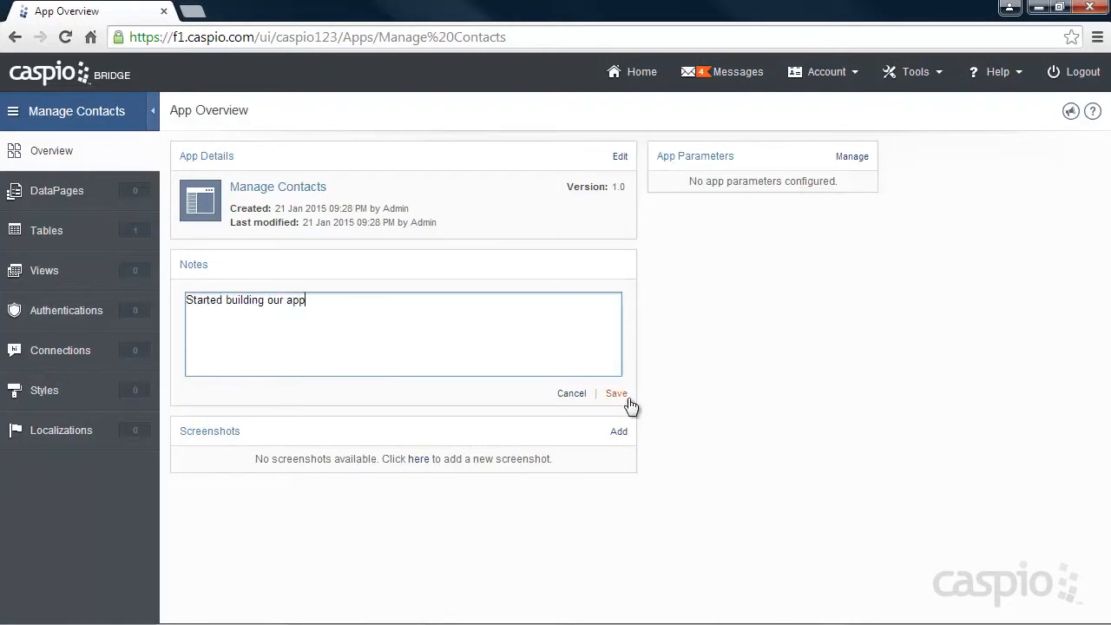
click(617, 392)
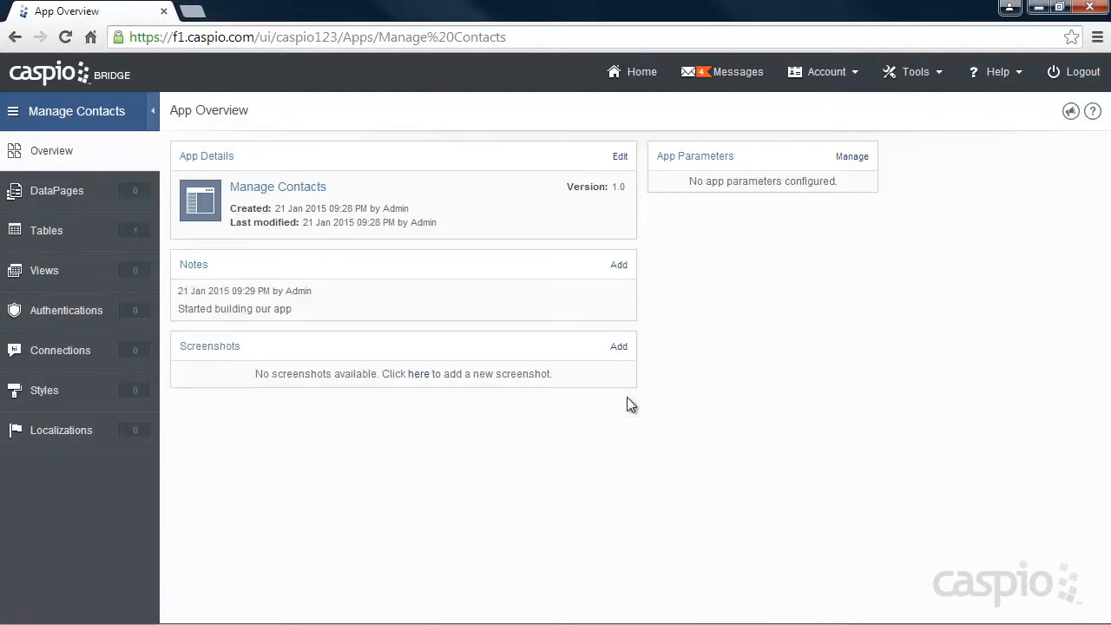
click(45, 229)
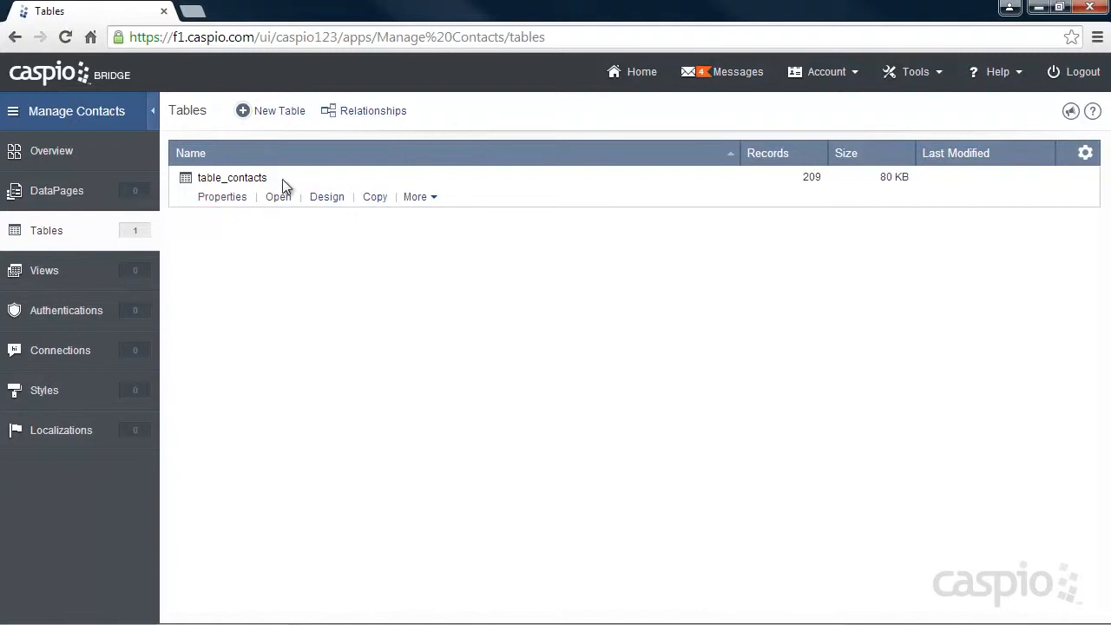
Review the table_contacts datasheet and table design, then go to the DataPages list.
click(277, 196)
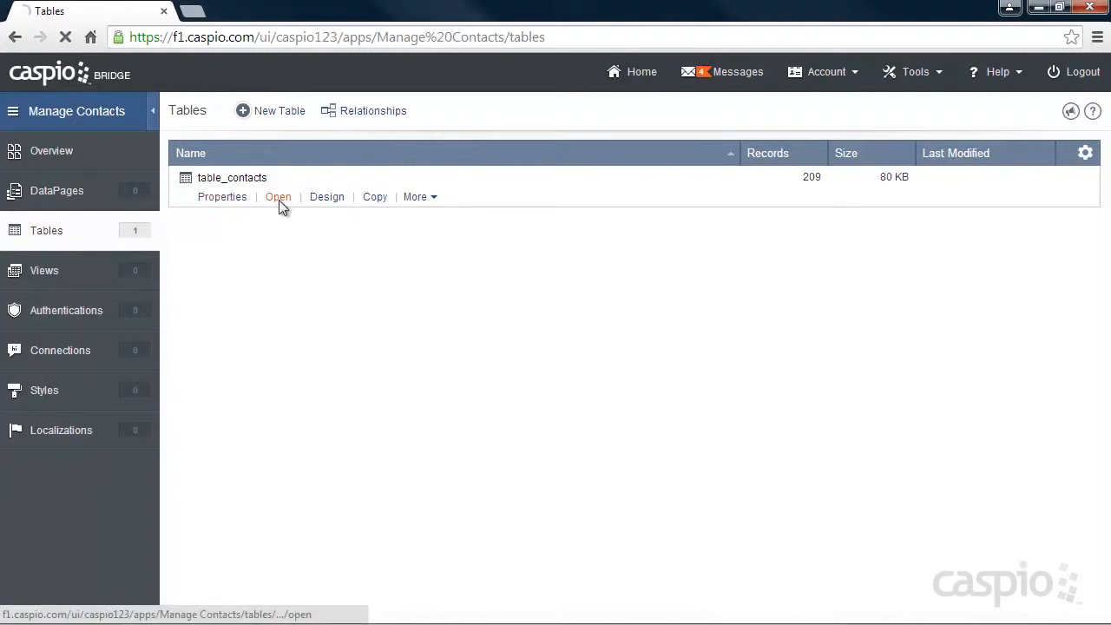
click(278, 196)
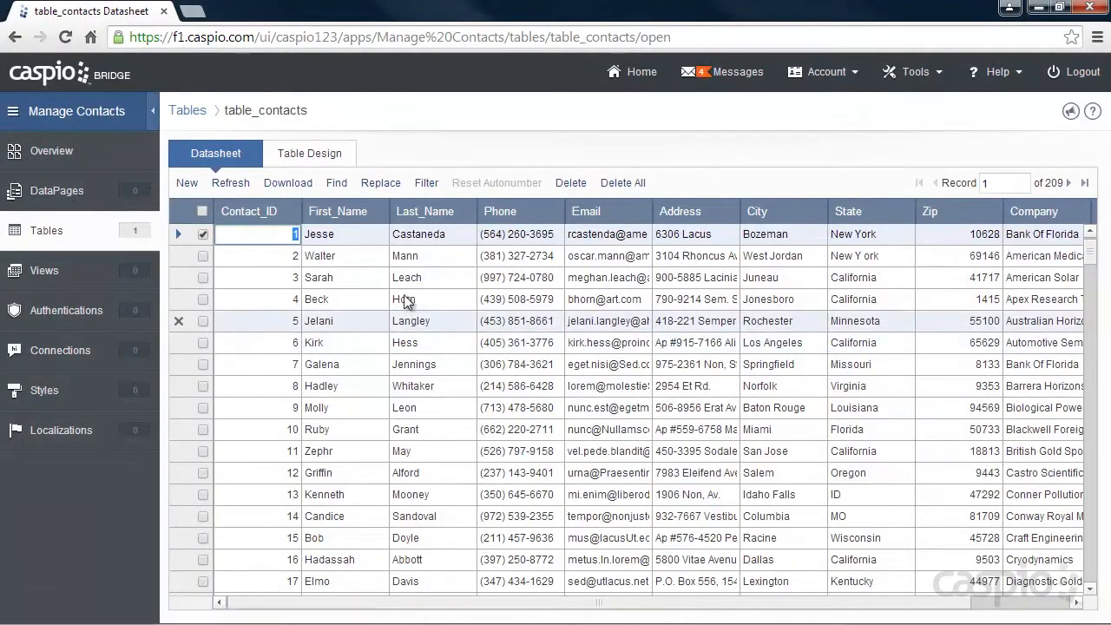
click(309, 153)
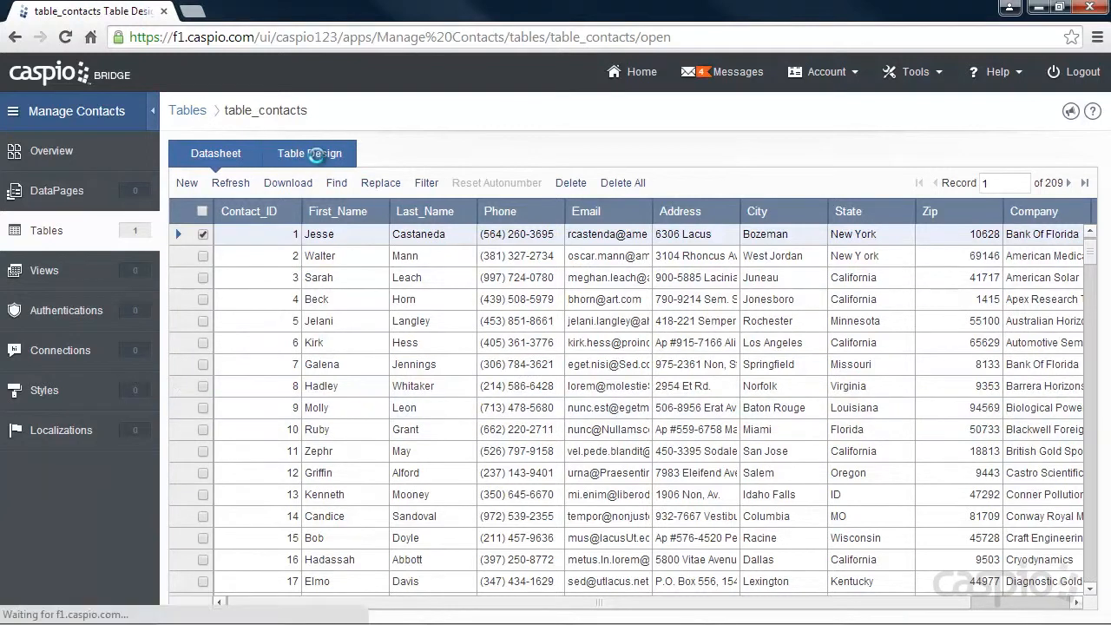
click(309, 153)
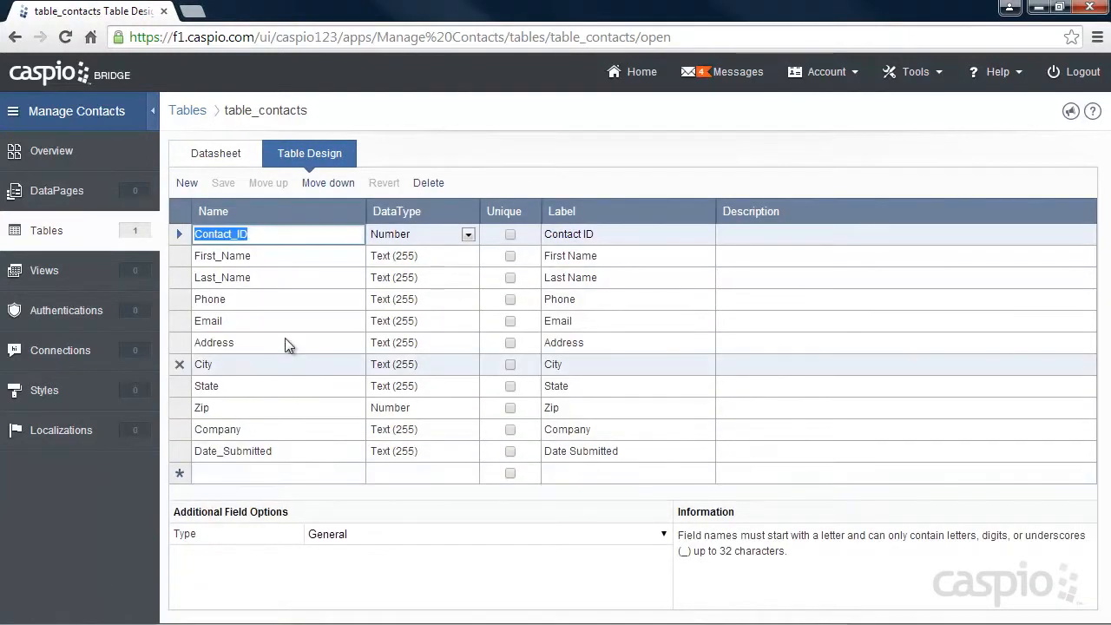
click(55, 189)
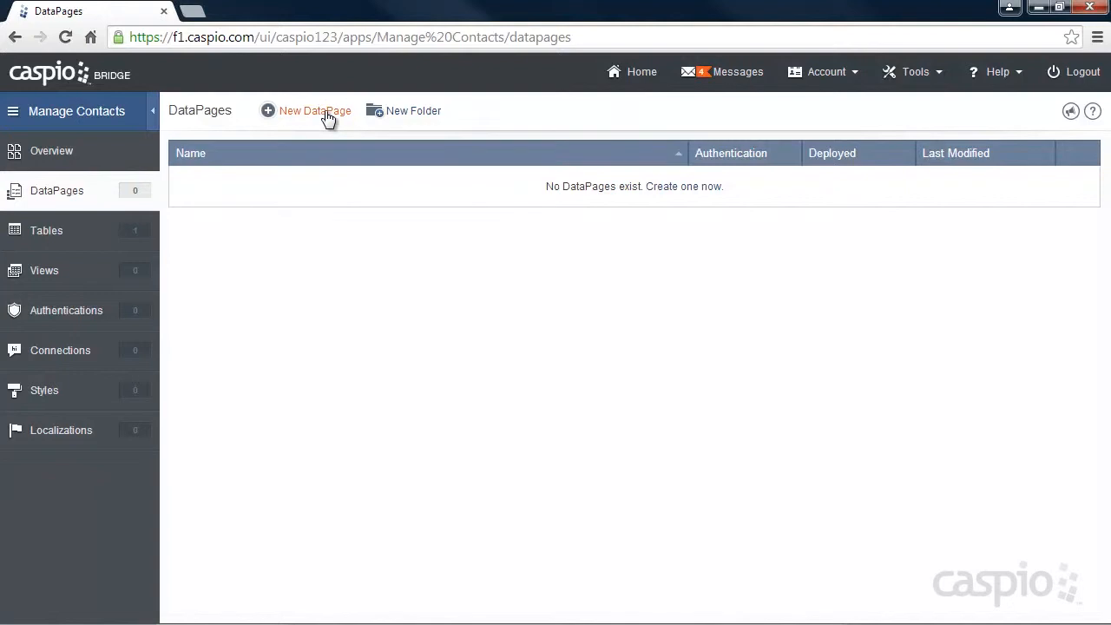
Start a new DataPage and choose the Reports page types for a tabular report.
click(314, 111)
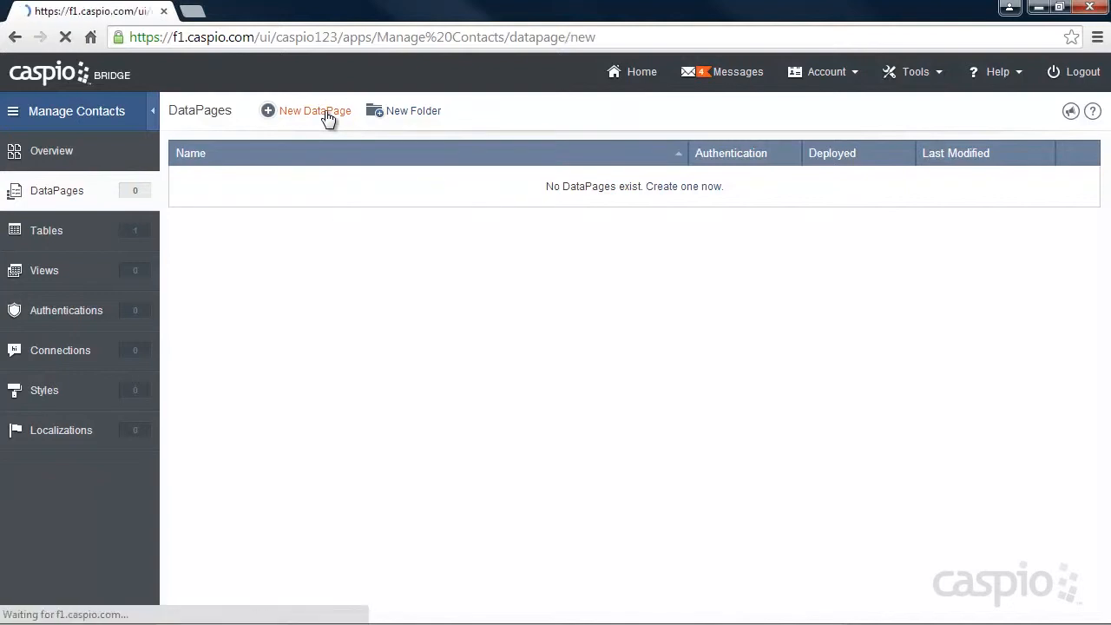
click(314, 111)
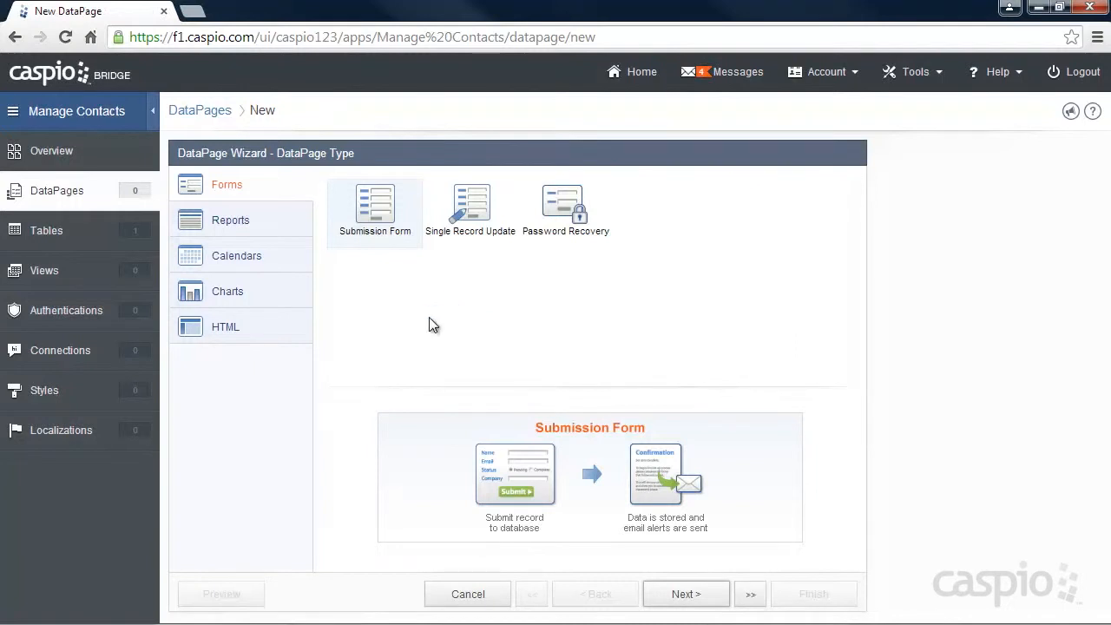
click(230, 219)
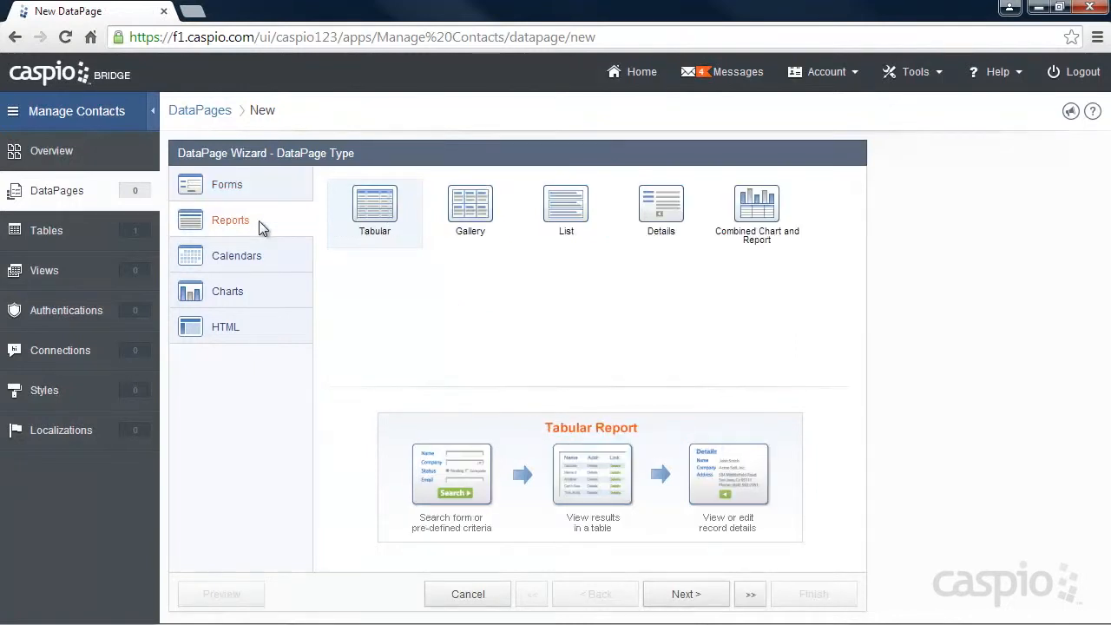
mouse_move(403, 239)
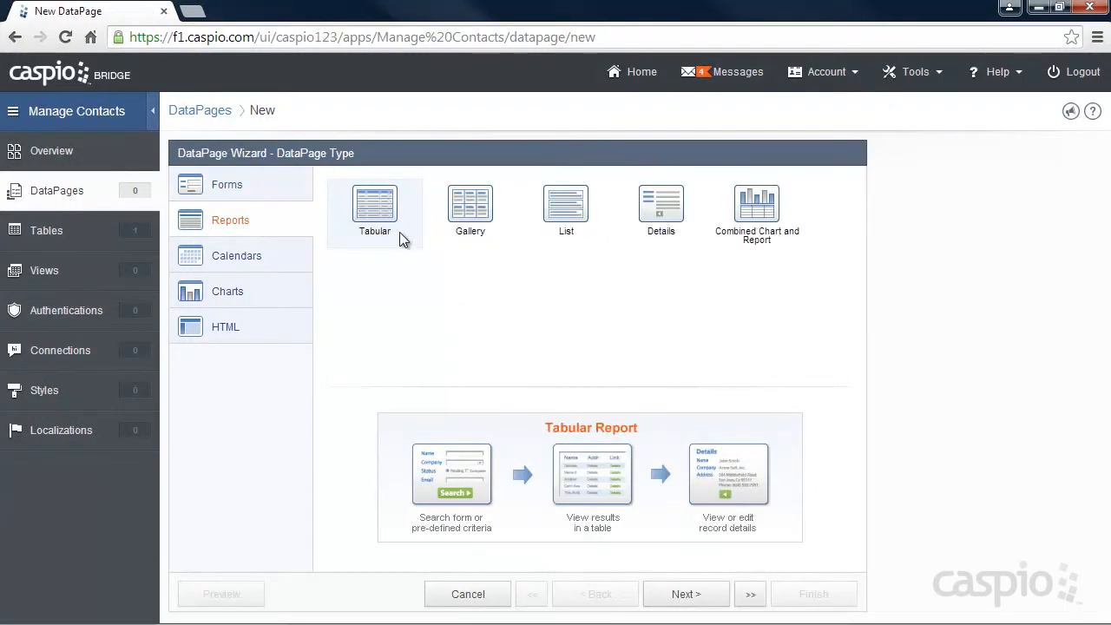
mouse_move(299, 187)
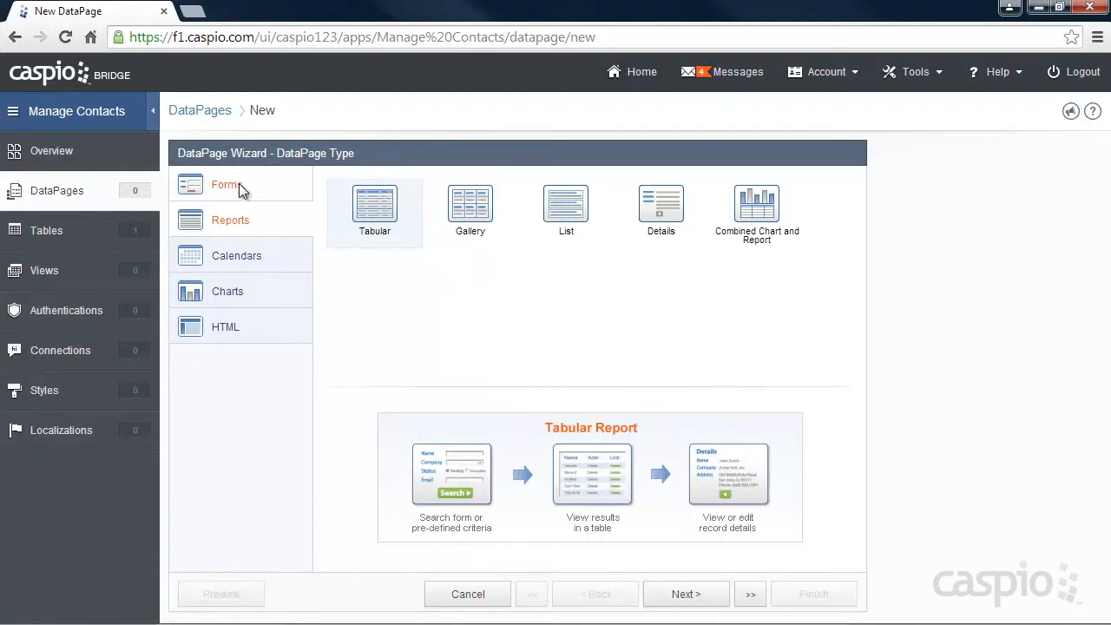
mouse_move(226, 327)
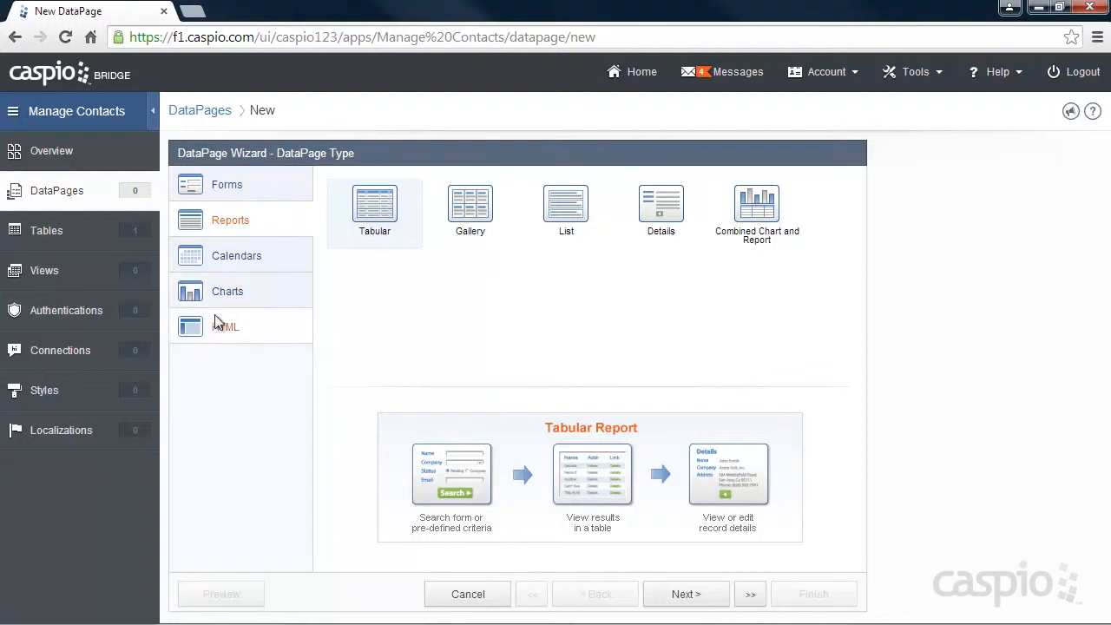
mouse_move(403, 313)
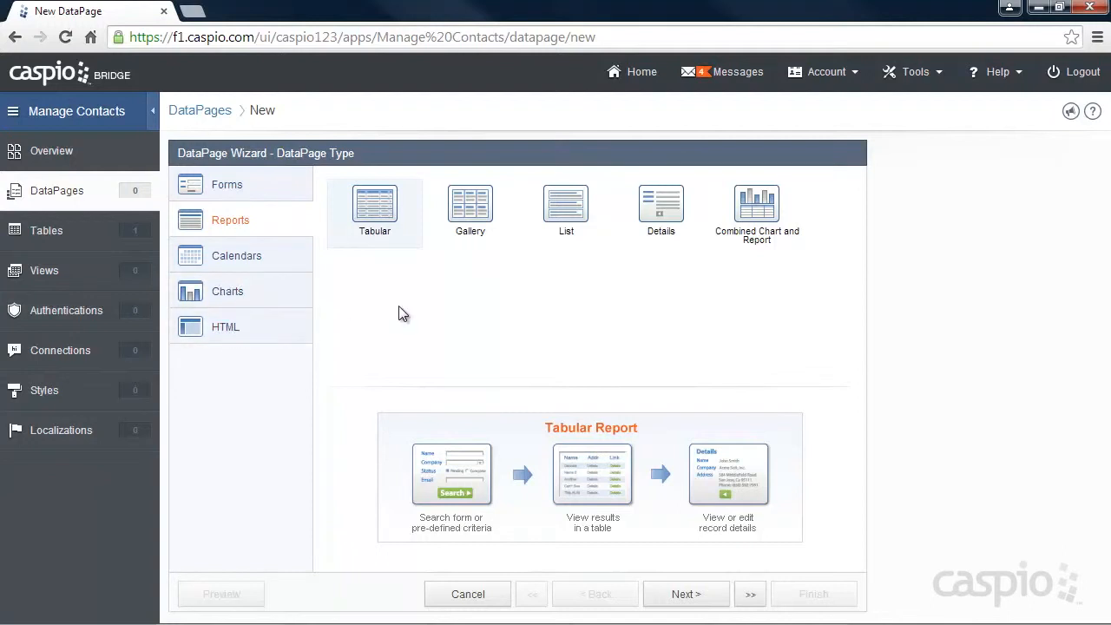
mouse_move(383, 232)
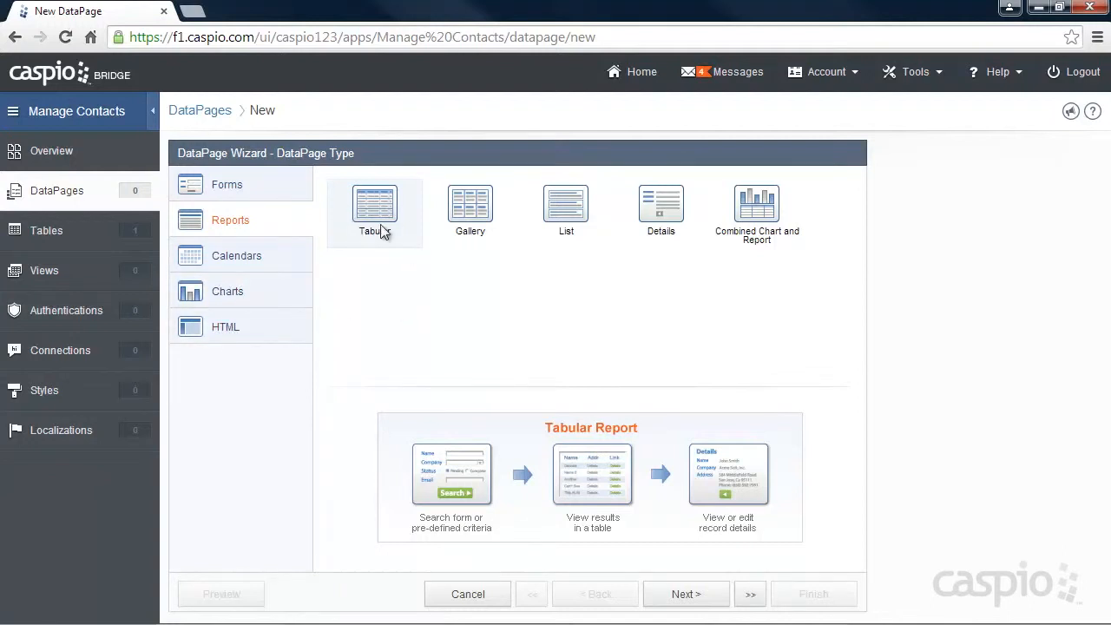
mouse_move(824, 558)
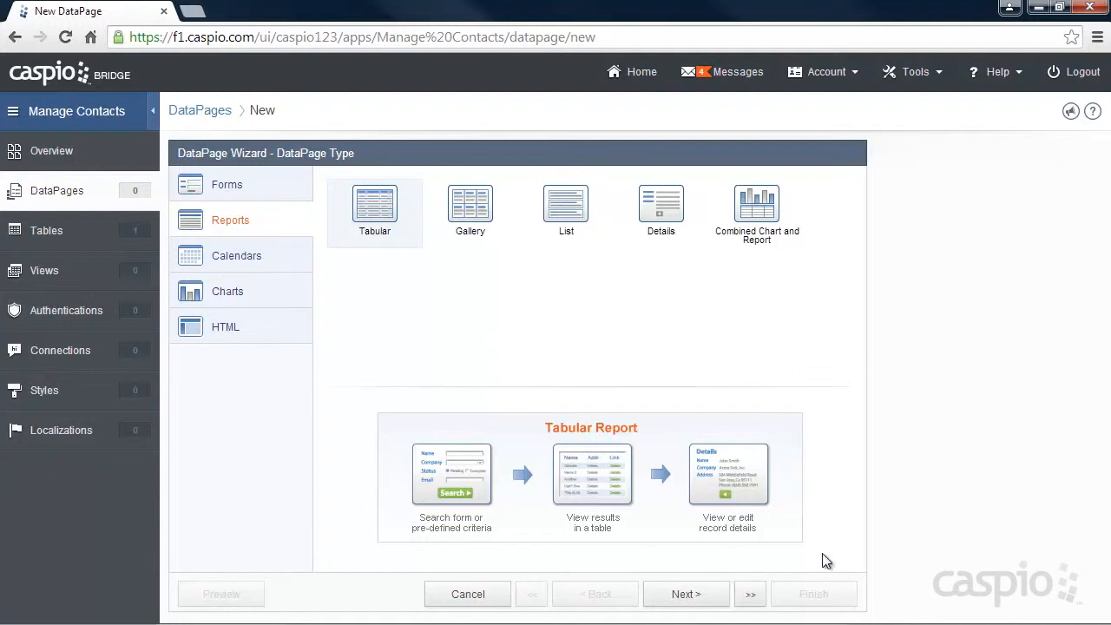
mouse_move(555, 392)
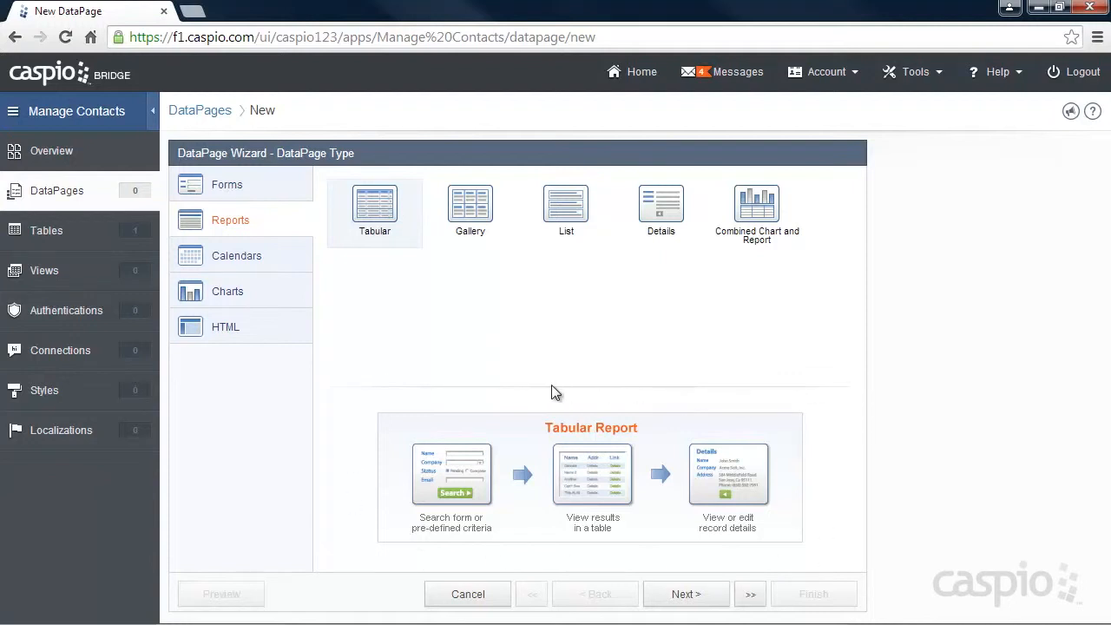
mouse_move(513, 417)
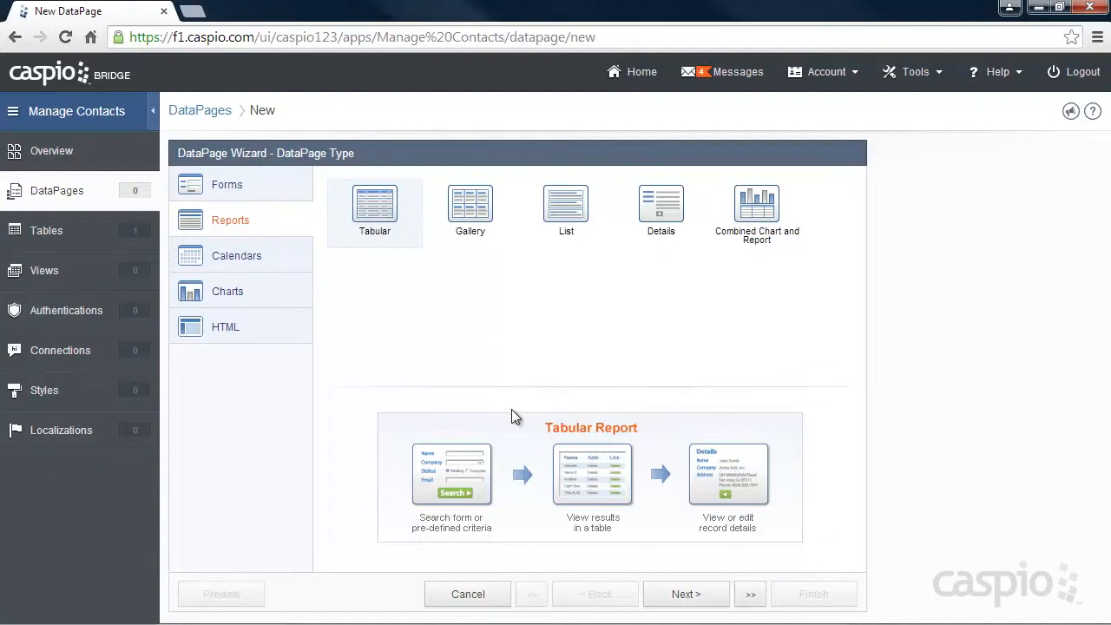
mouse_move(509, 437)
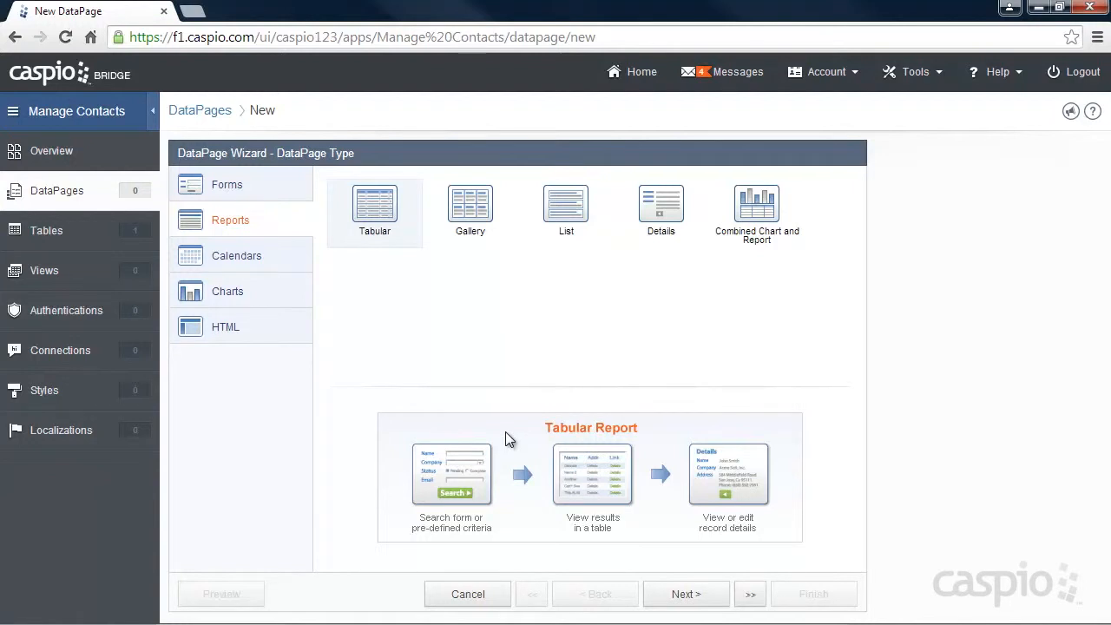
mouse_move(651, 458)
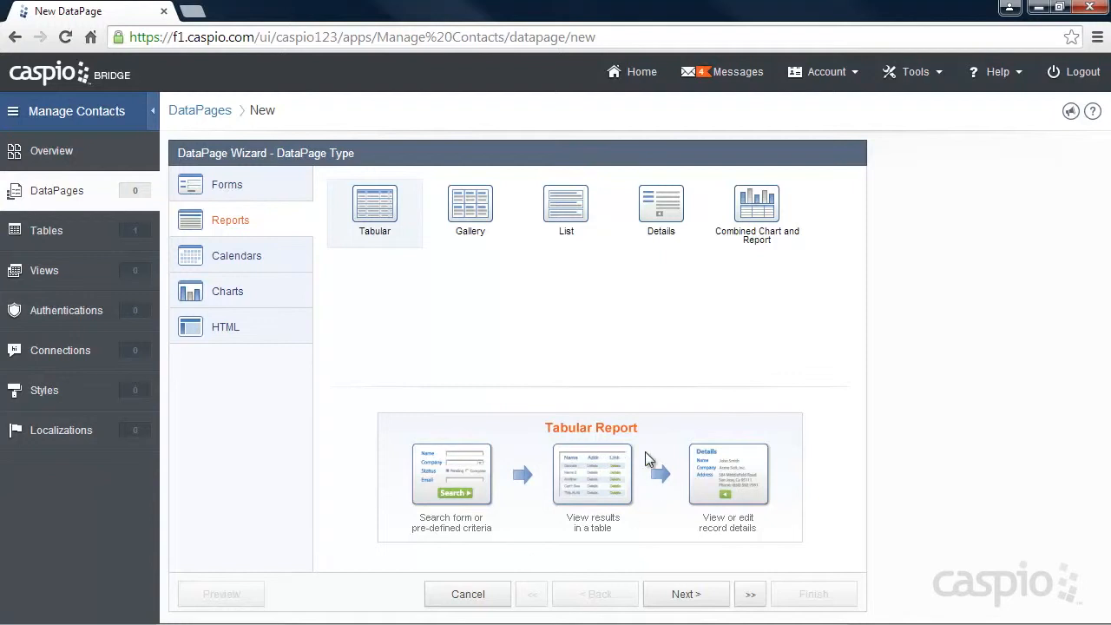
mouse_move(686, 594)
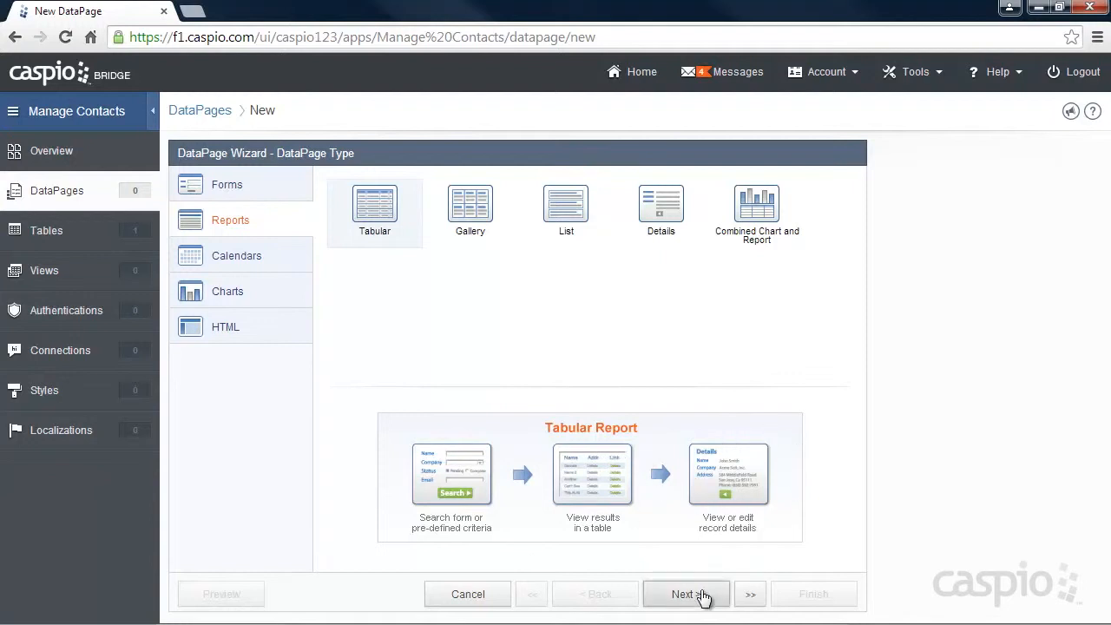
Choose table_contacts as the report's data source.
click(686, 594)
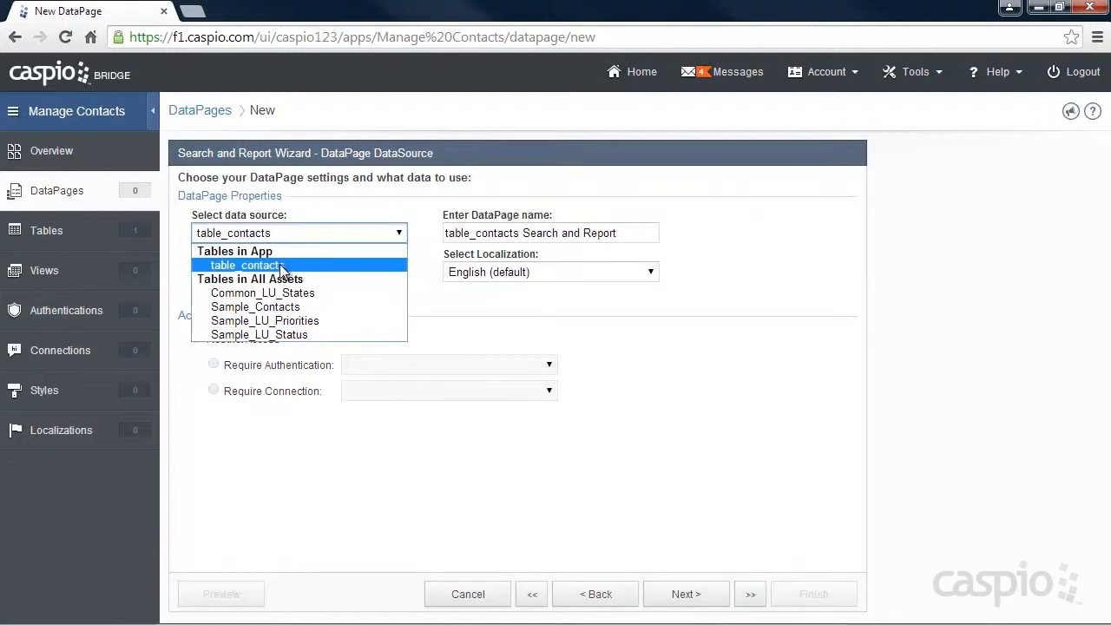
click(246, 263)
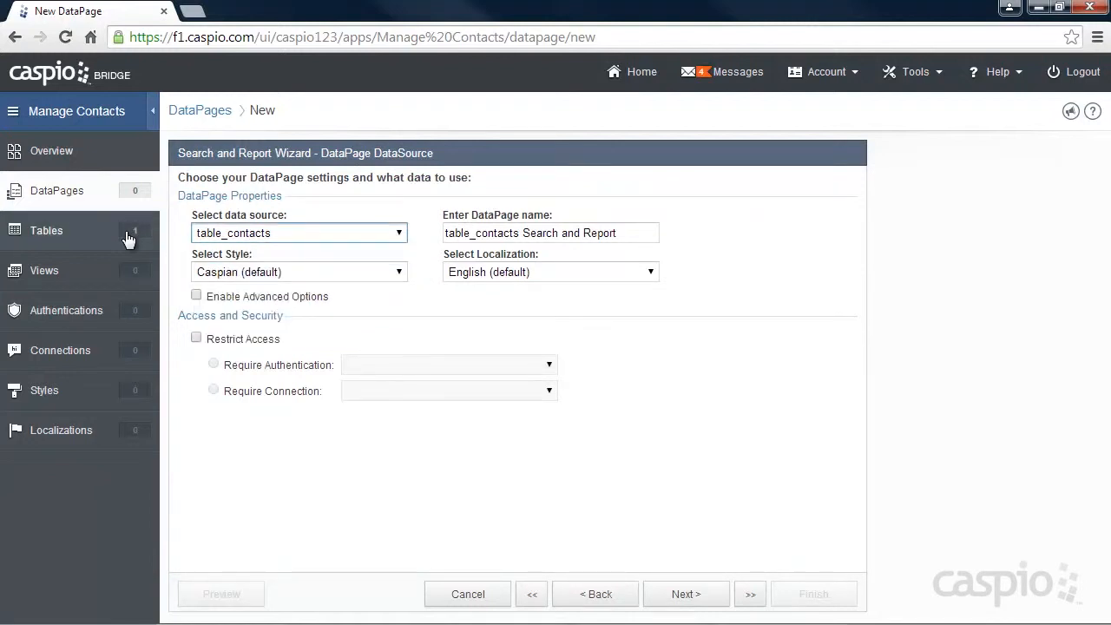
mouse_move(320, 453)
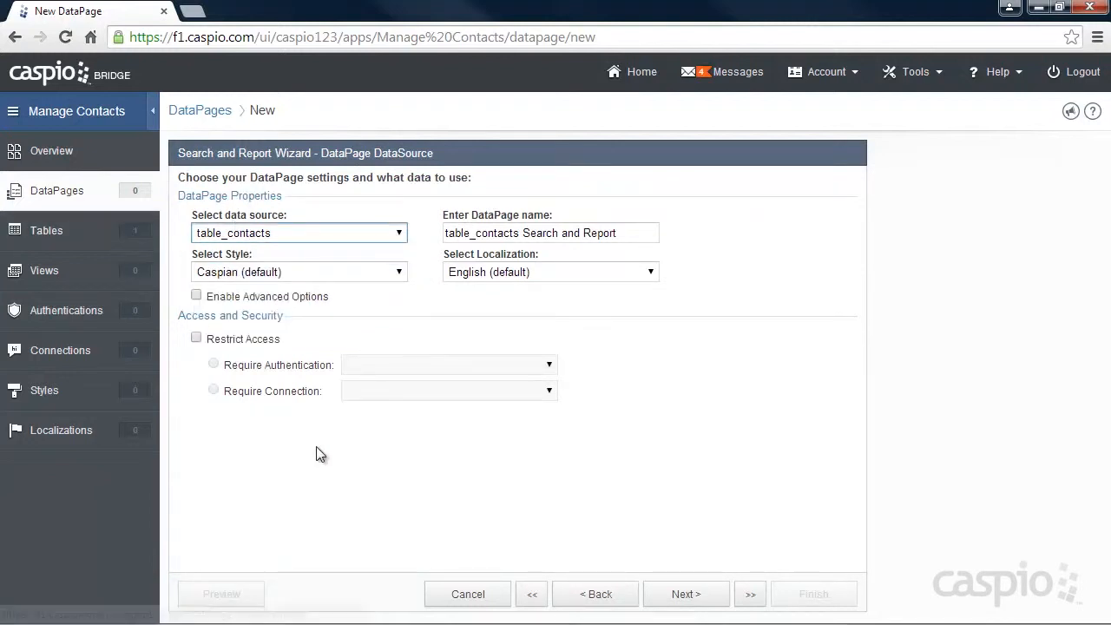
mouse_move(684, 234)
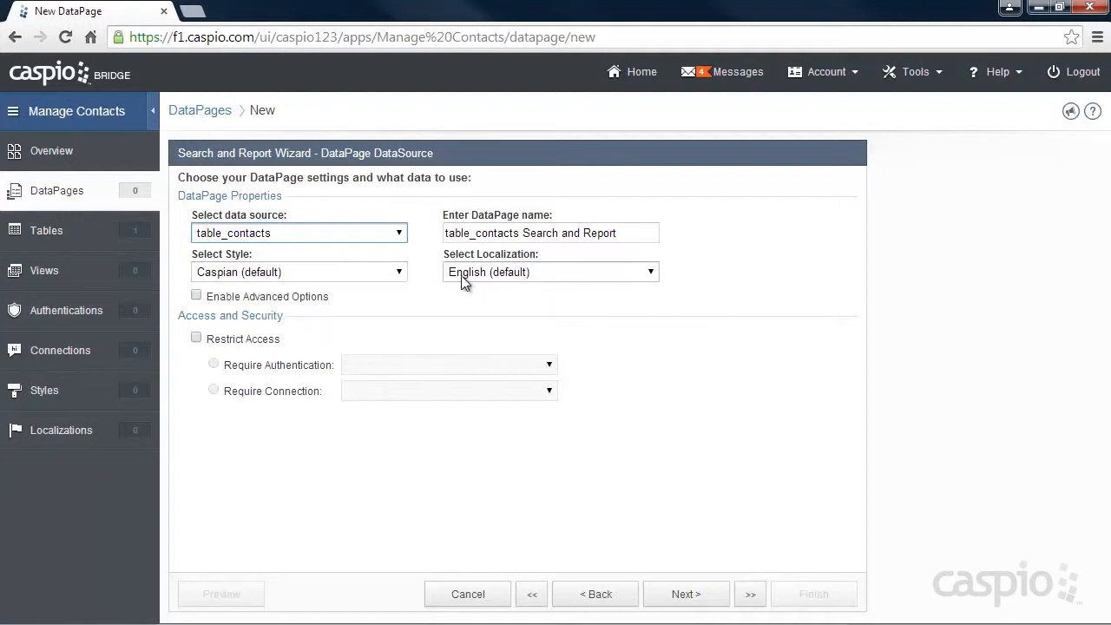
mouse_move(479, 281)
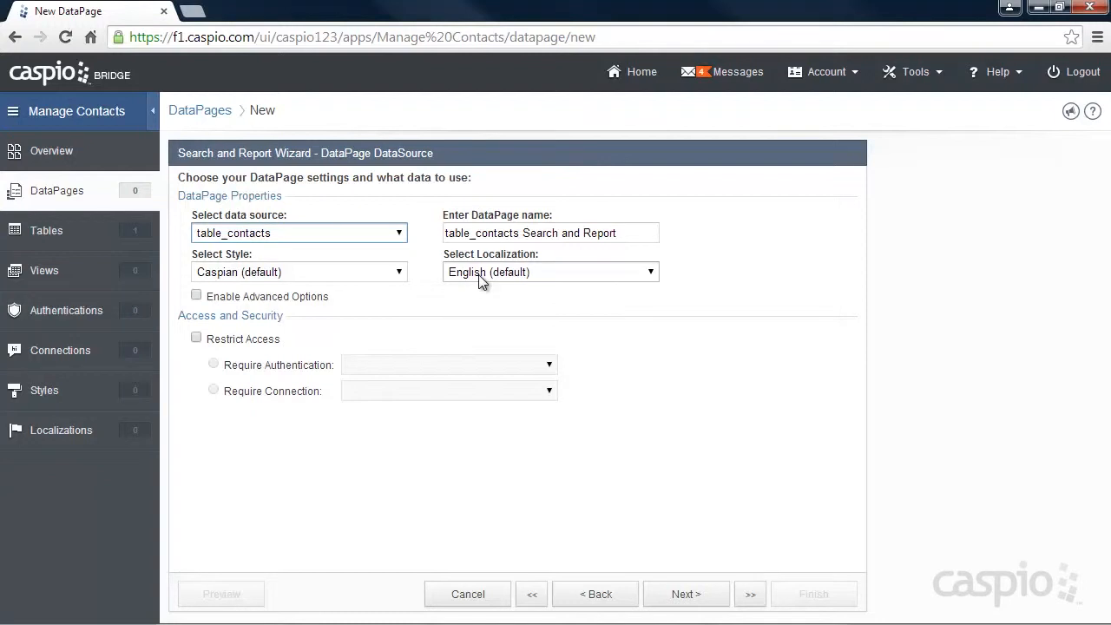
mouse_move(659, 368)
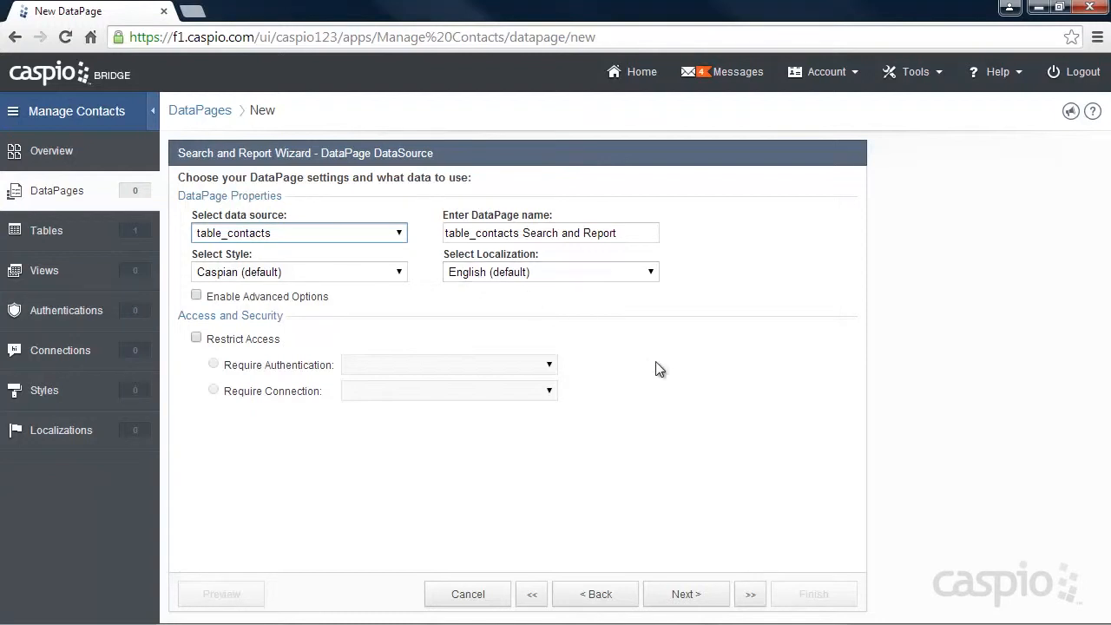
Add First_Name and Last_Name as search fields with Last_Name matching by Contains.
click(686, 593)
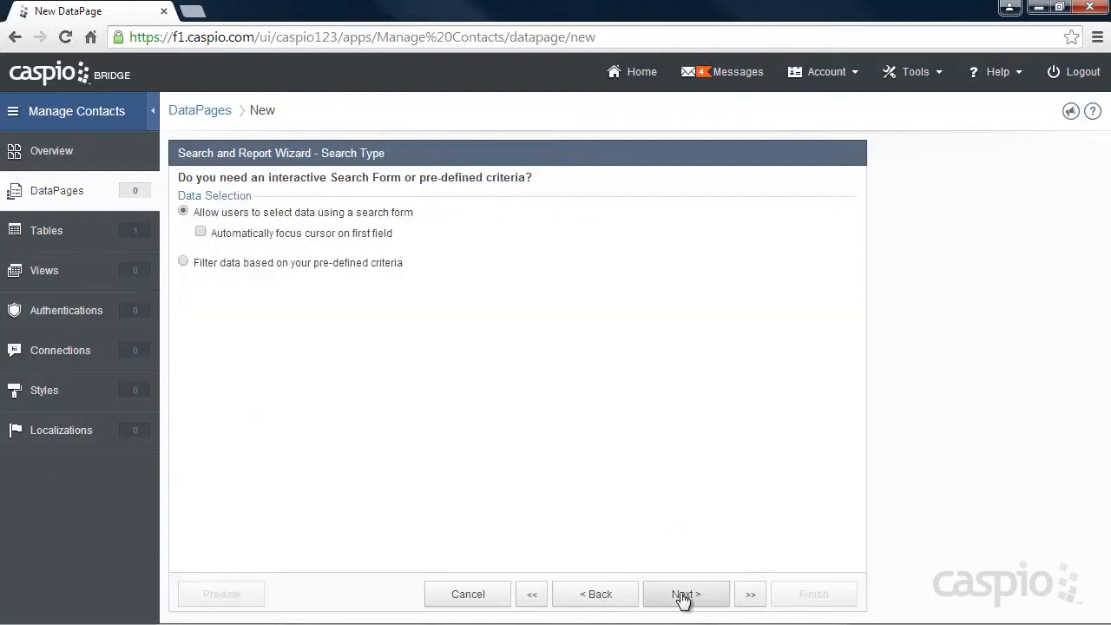
click(685, 594)
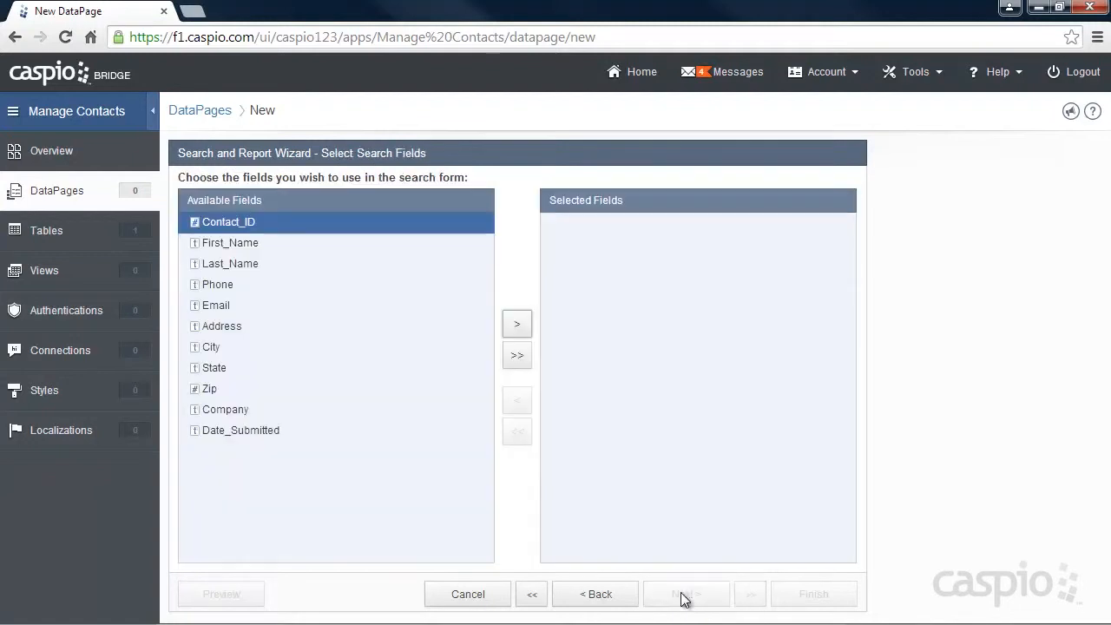
click(229, 242)
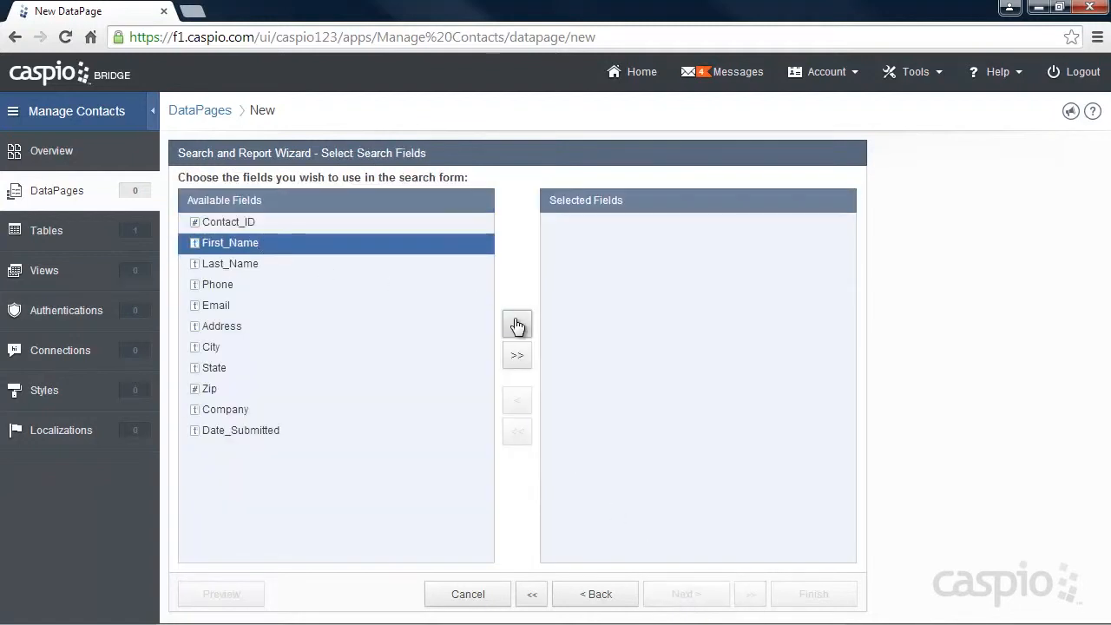
click(518, 324)
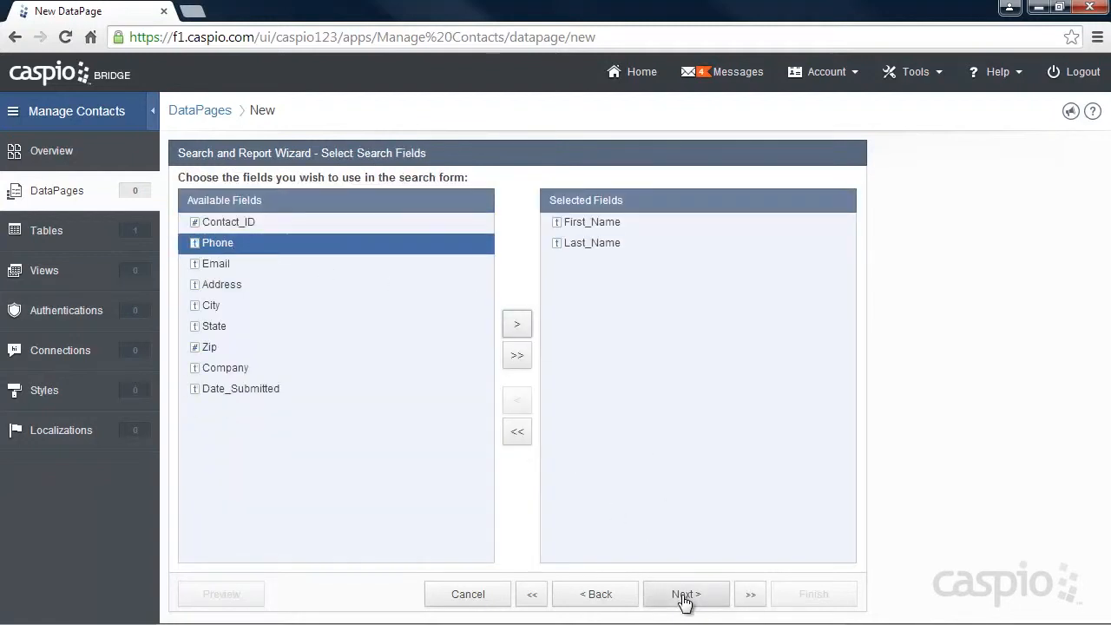
click(683, 594)
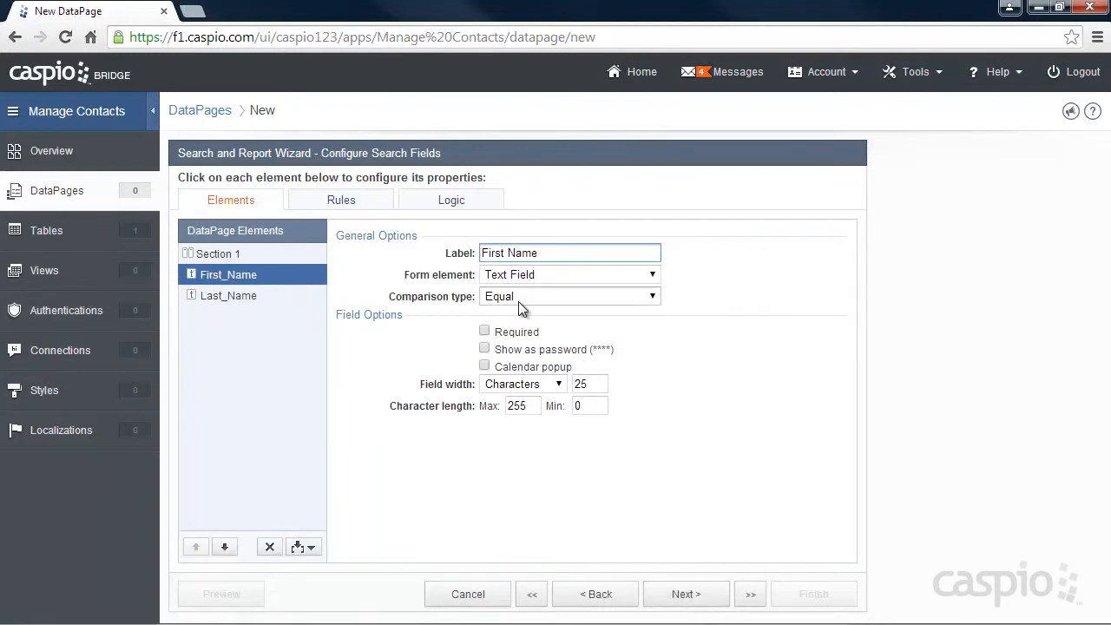
click(229, 295)
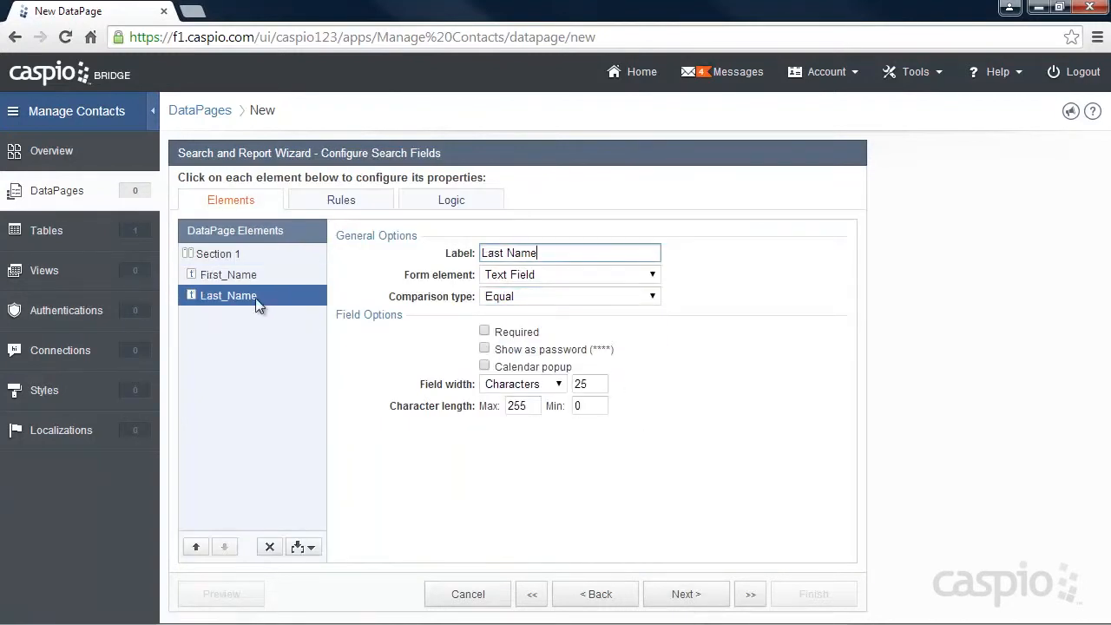
click(569, 295)
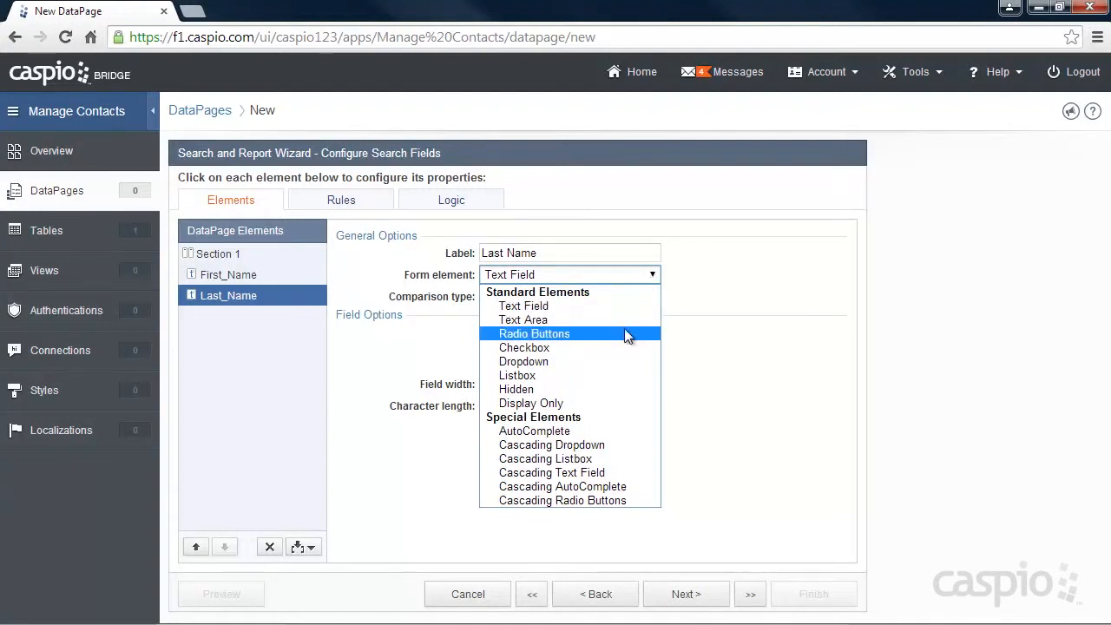
mouse_move(599, 339)
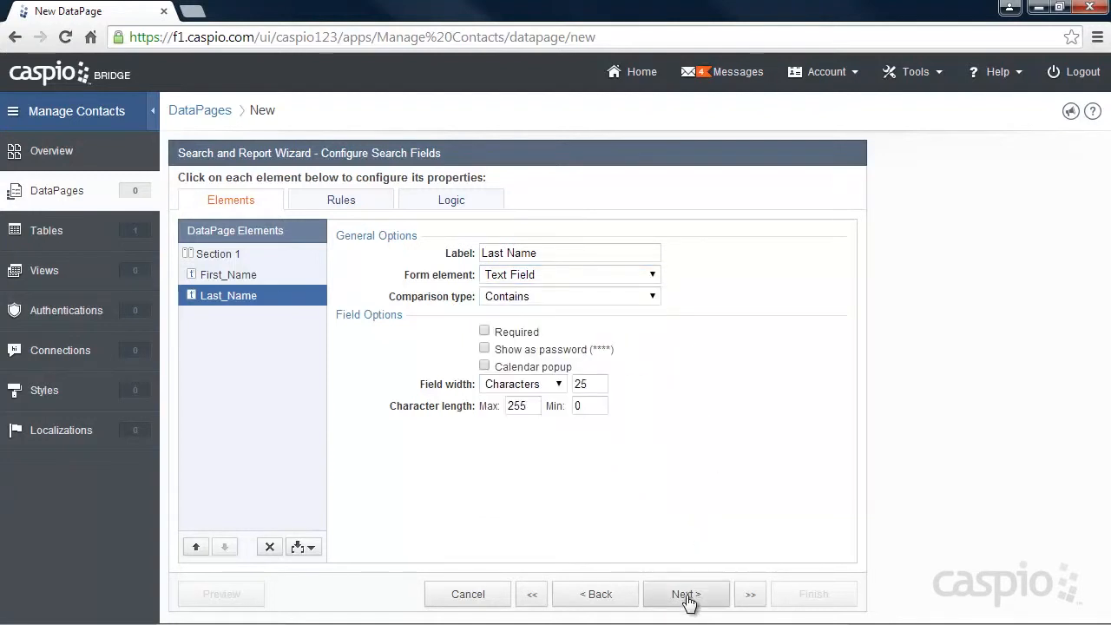
click(683, 593)
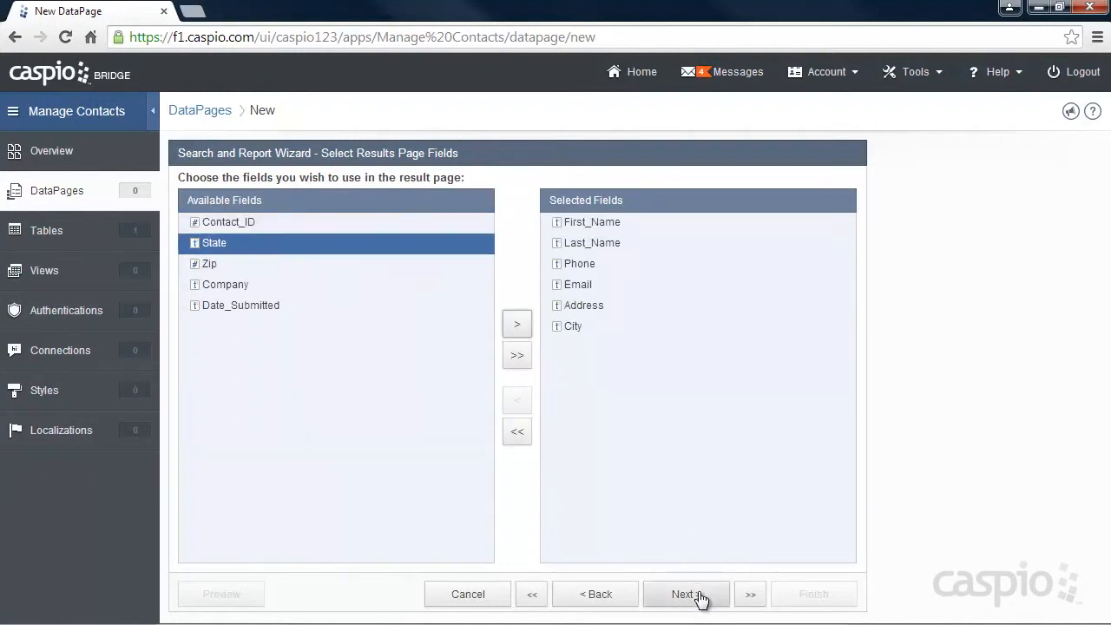
Keep the default result fields, show 10 records per page and allow deleting records.
click(684, 594)
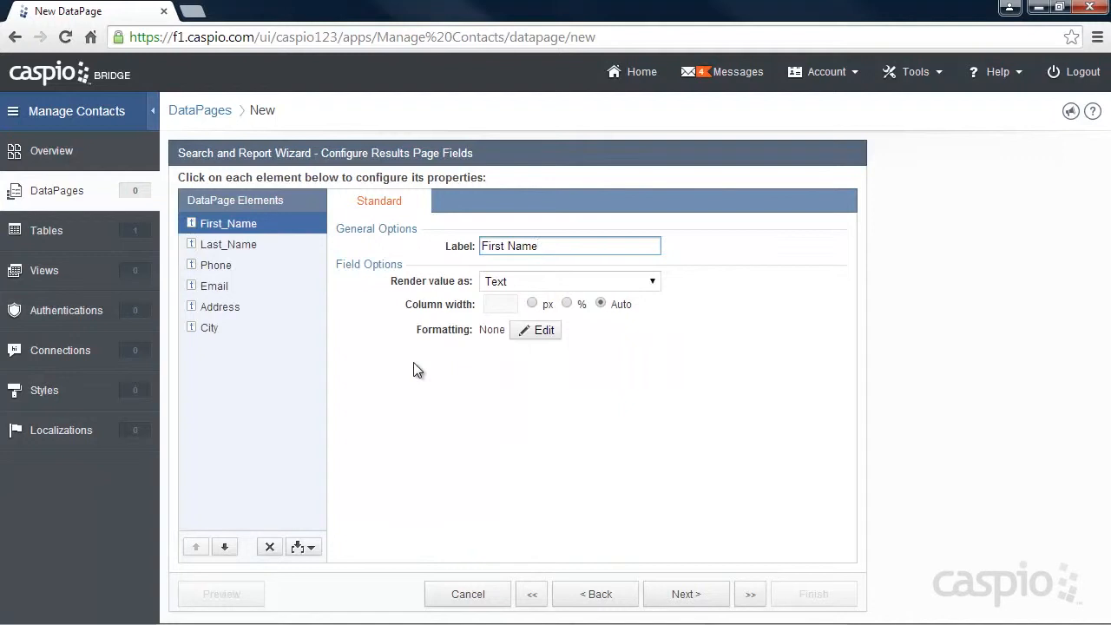
mouse_move(263, 257)
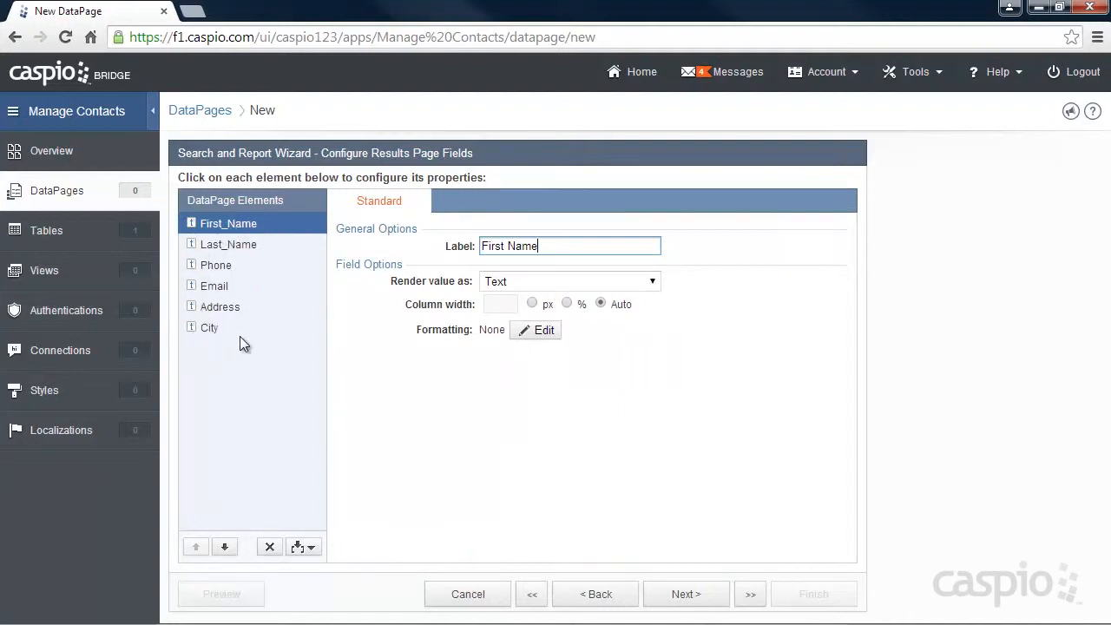
click(686, 593)
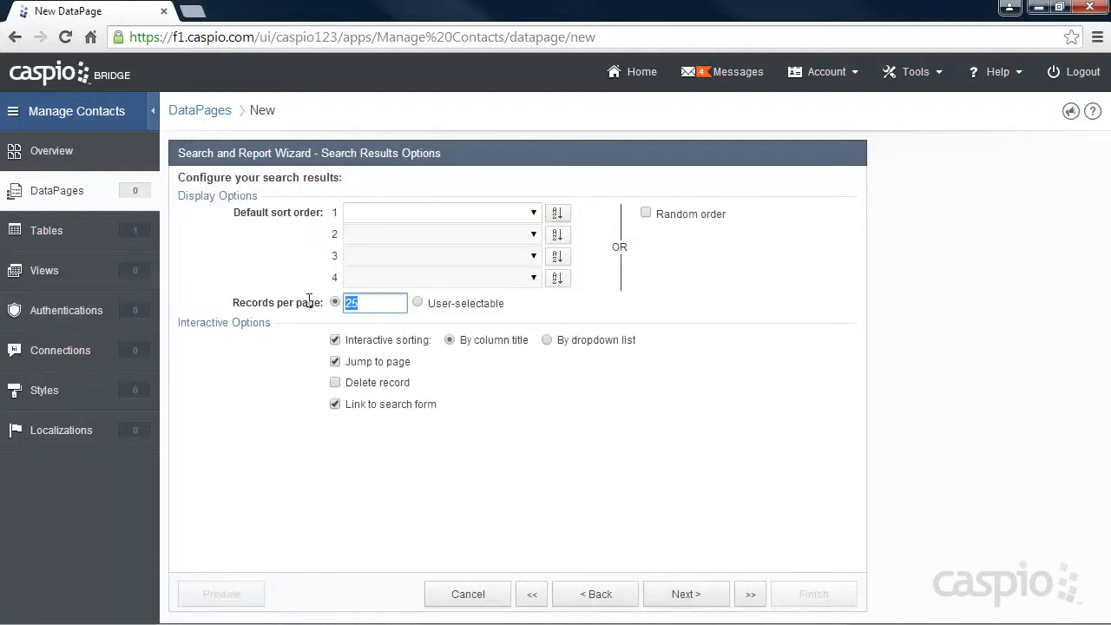
text(10)
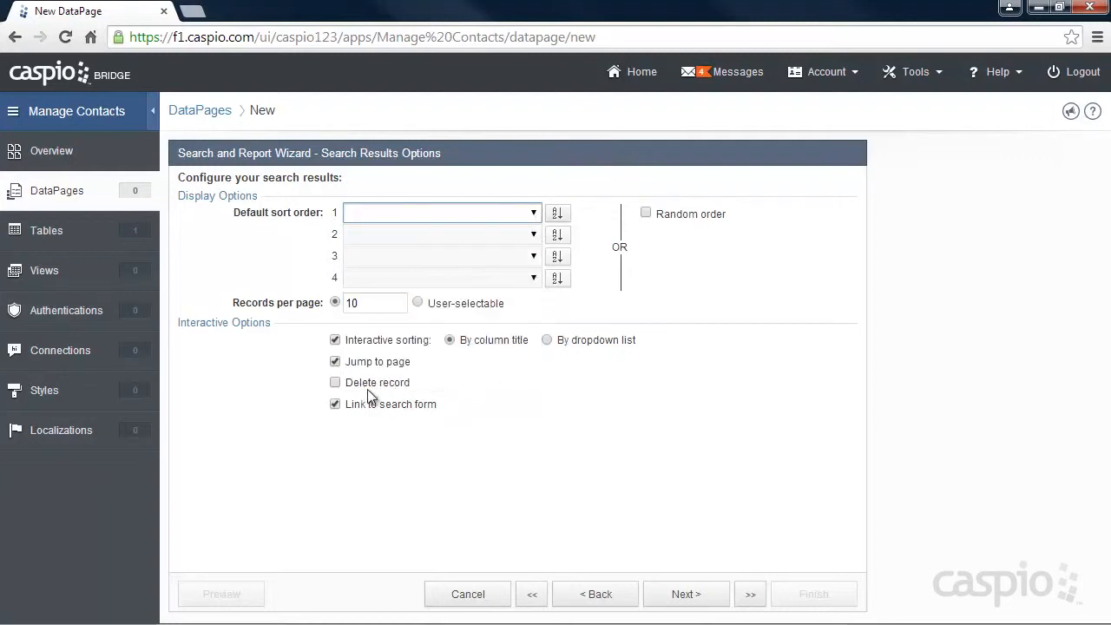
click(335, 382)
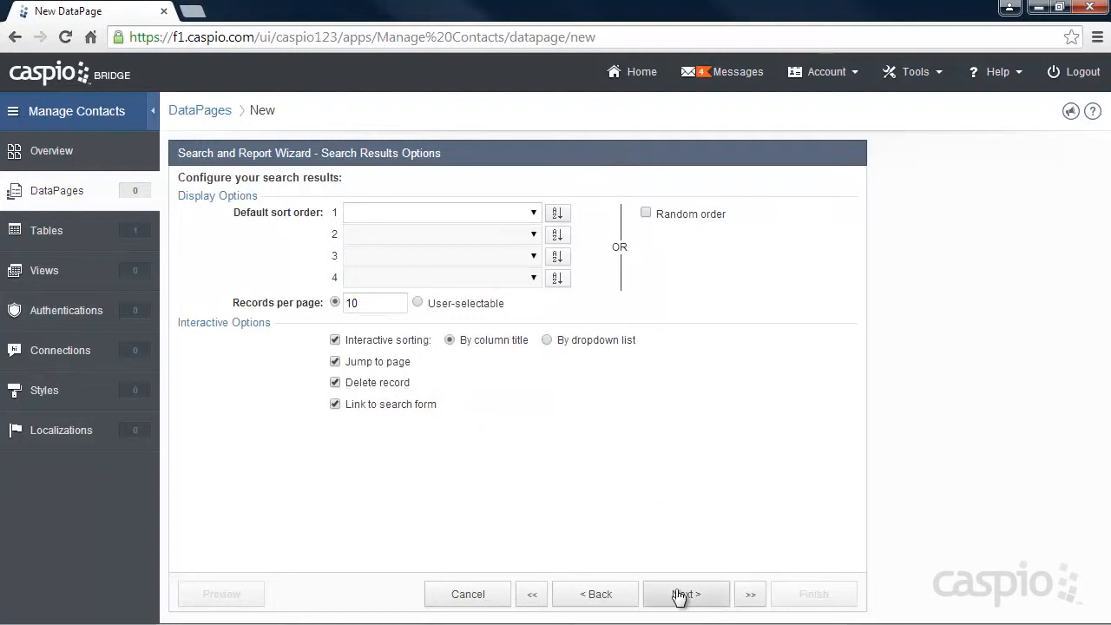
Enable a details page with all contact fields, Last Name kept display-only.
click(685, 594)
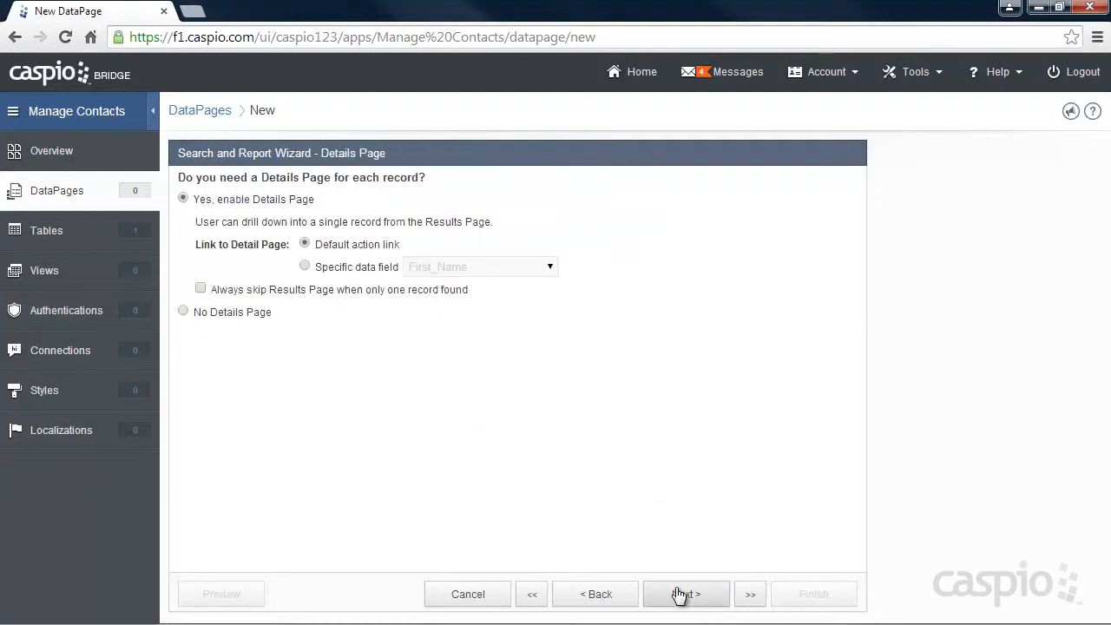
mouse_move(229, 339)
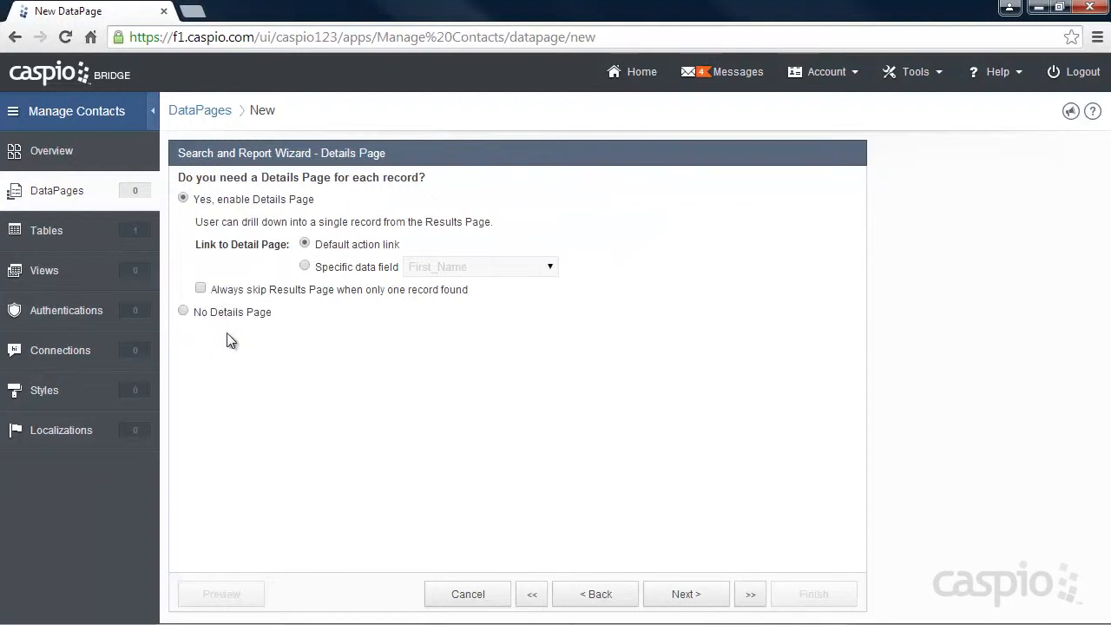
mouse_move(692, 579)
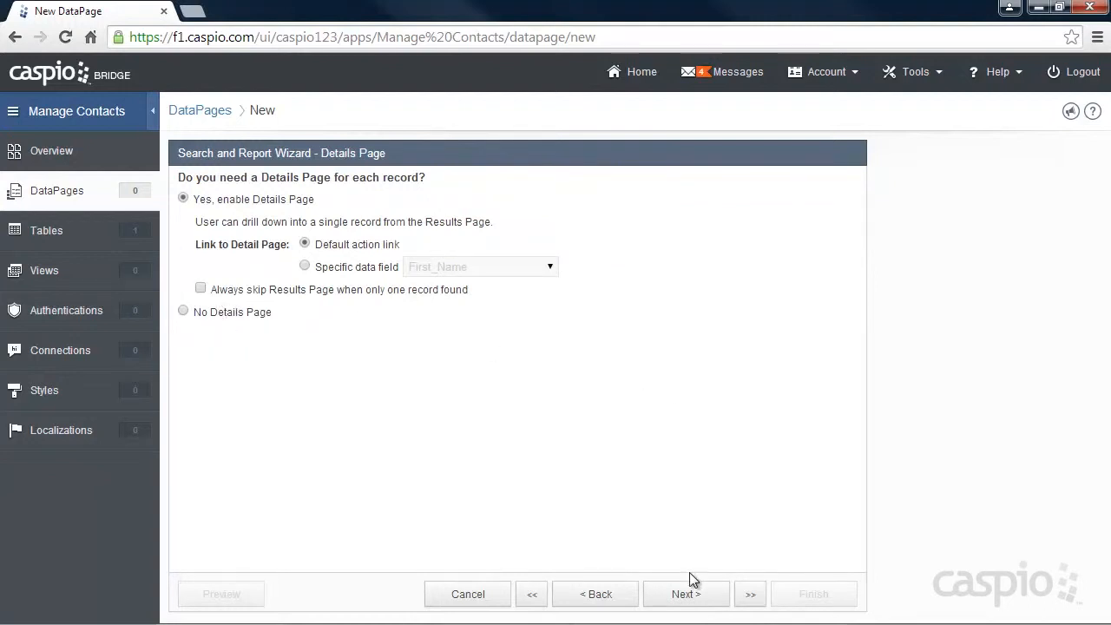
click(684, 594)
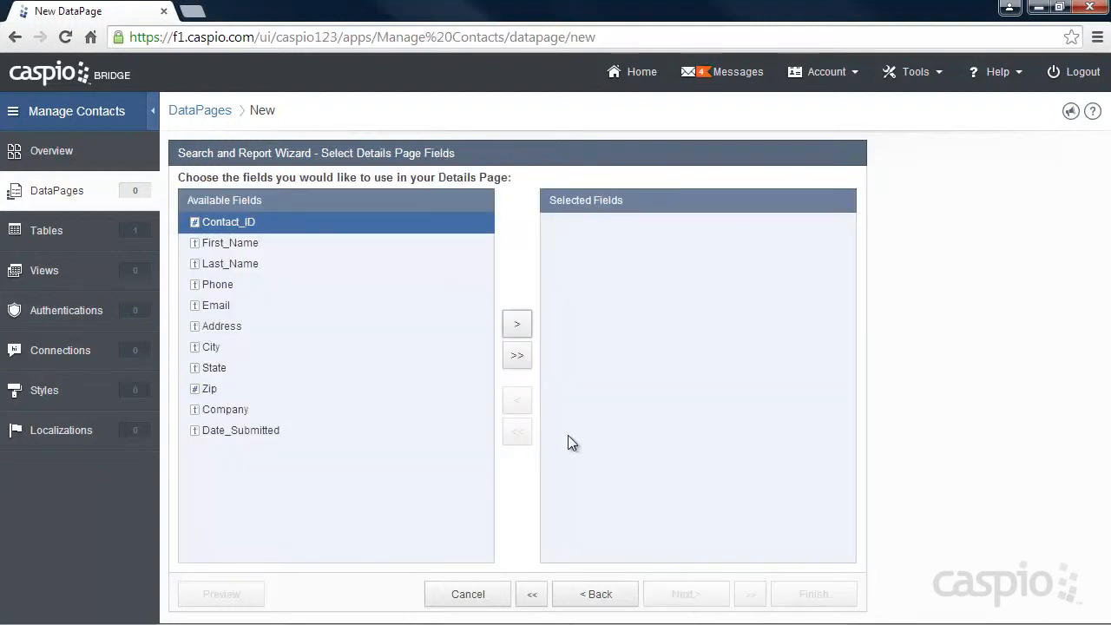
click(517, 354)
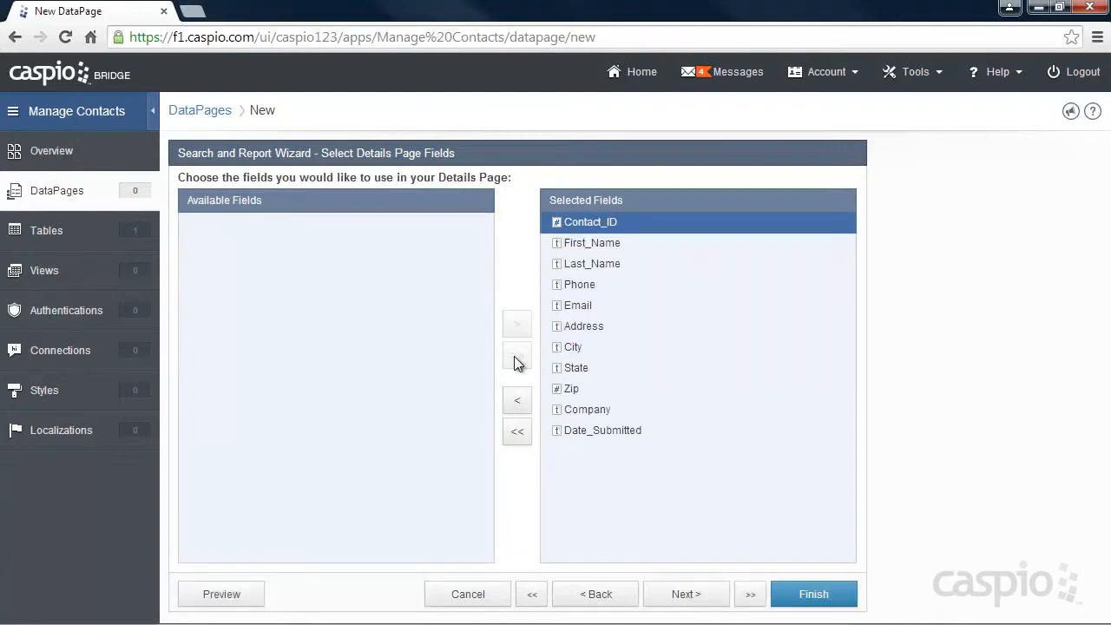
mouse_move(691, 571)
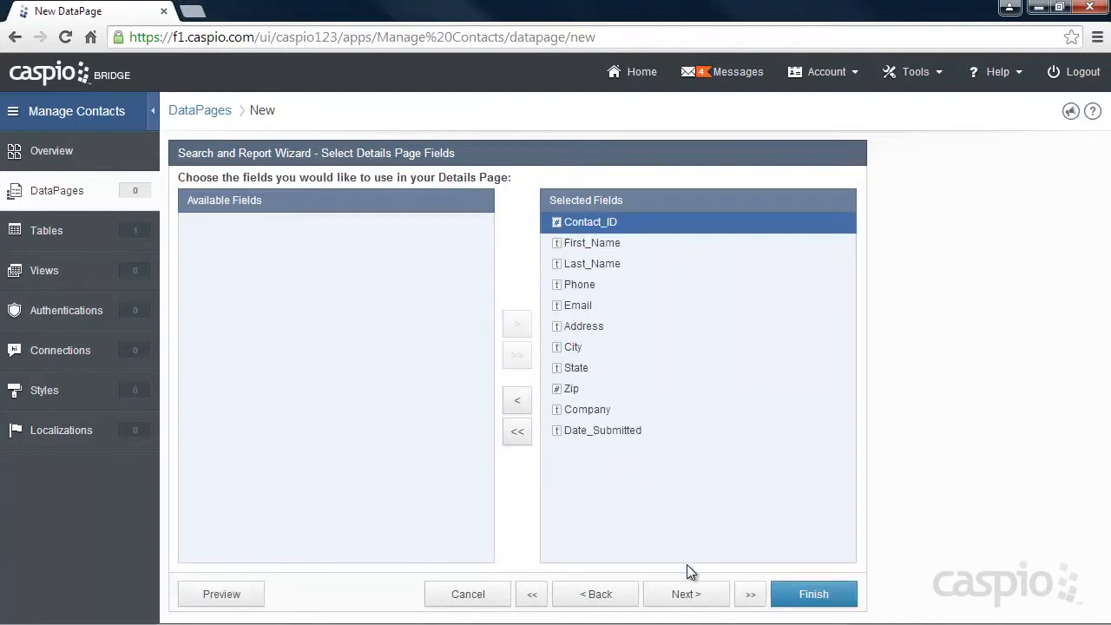
click(686, 593)
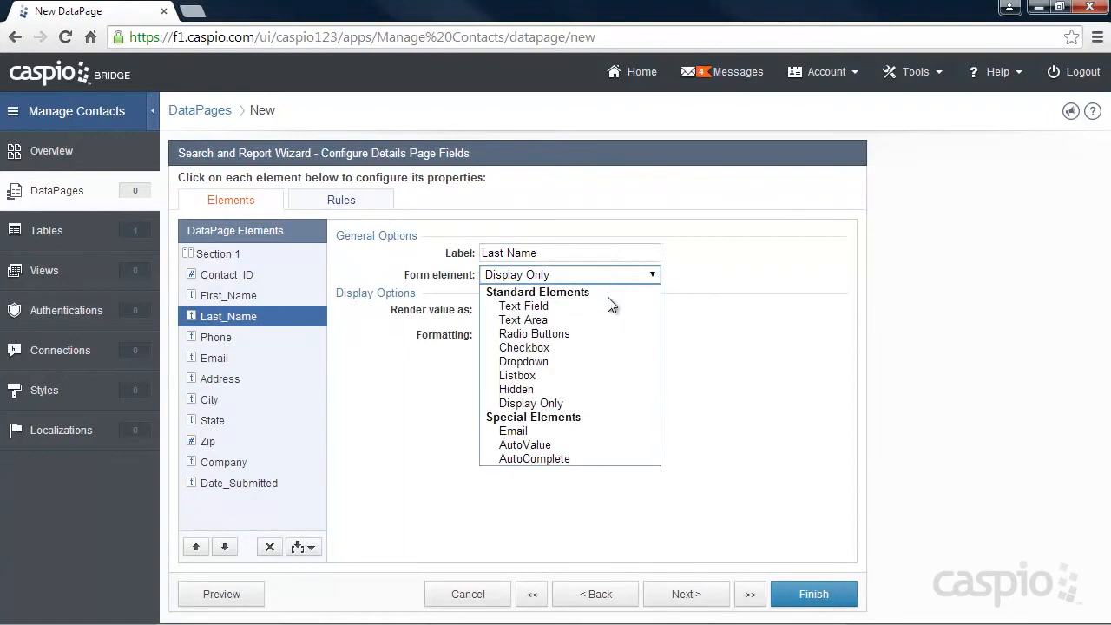
mouse_move(530, 403)
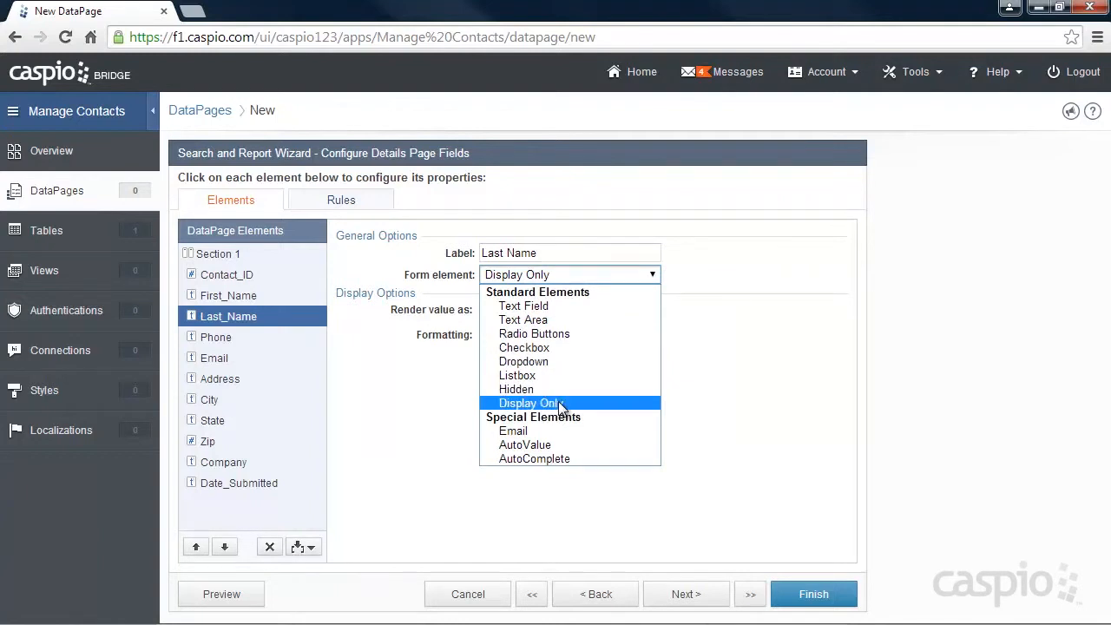
click(812, 594)
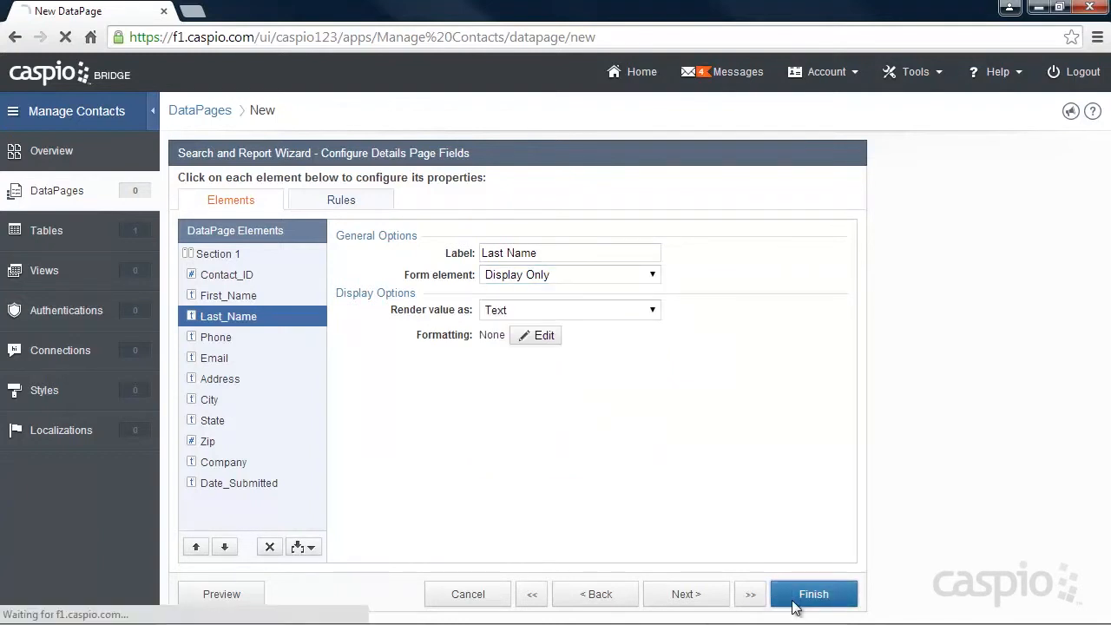
Finish the DataPage, enable its deployment and select the embed code for copying.
click(813, 594)
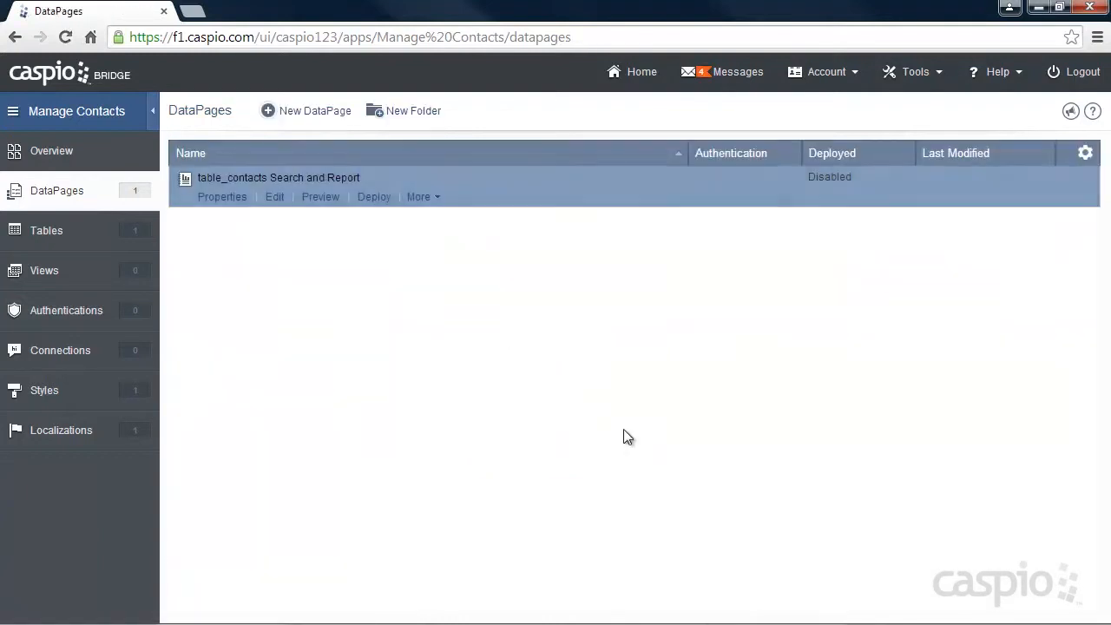
click(319, 196)
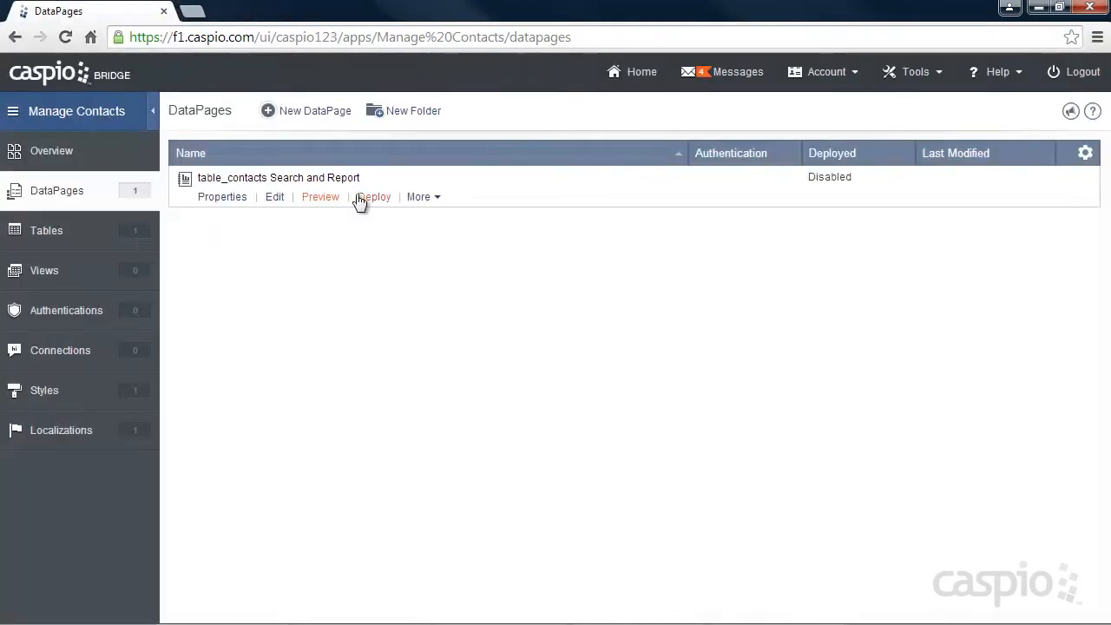
click(373, 198)
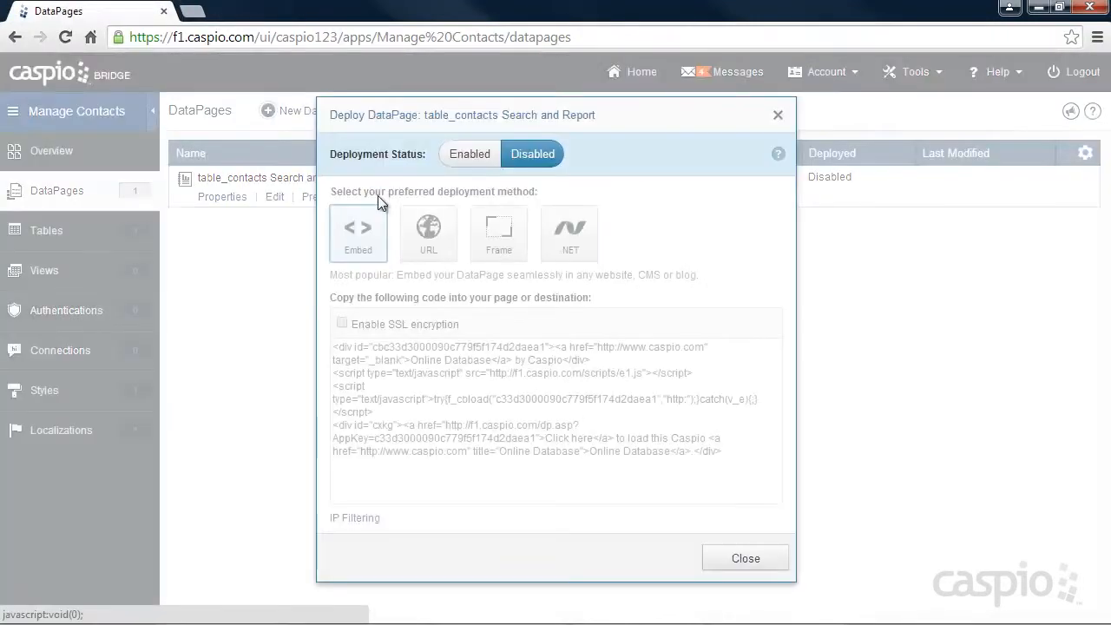
mouse_move(468, 195)
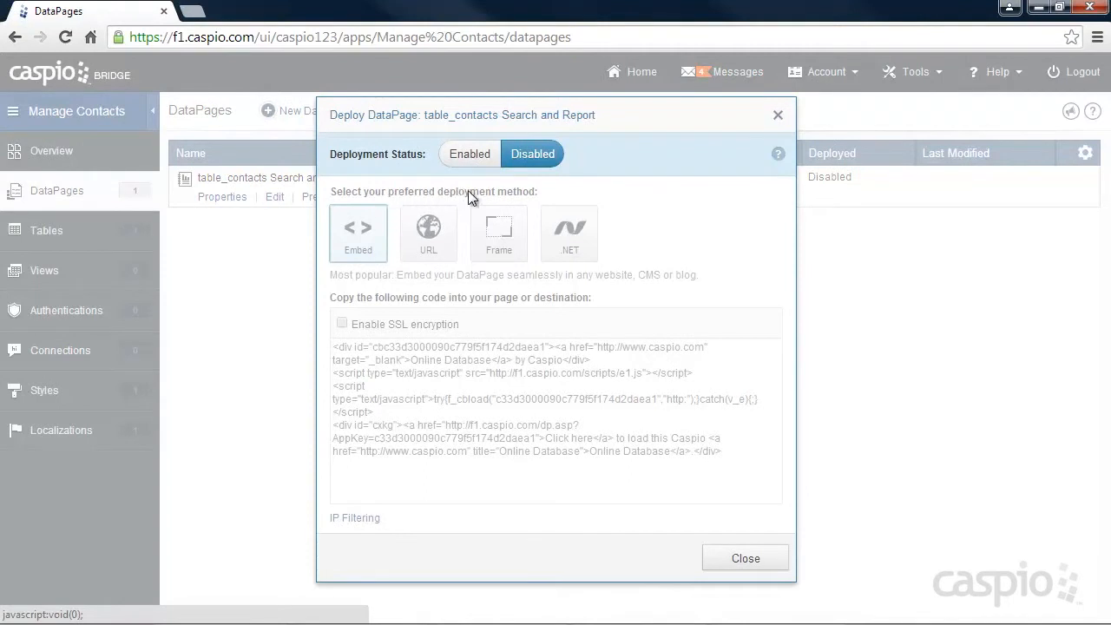
click(468, 153)
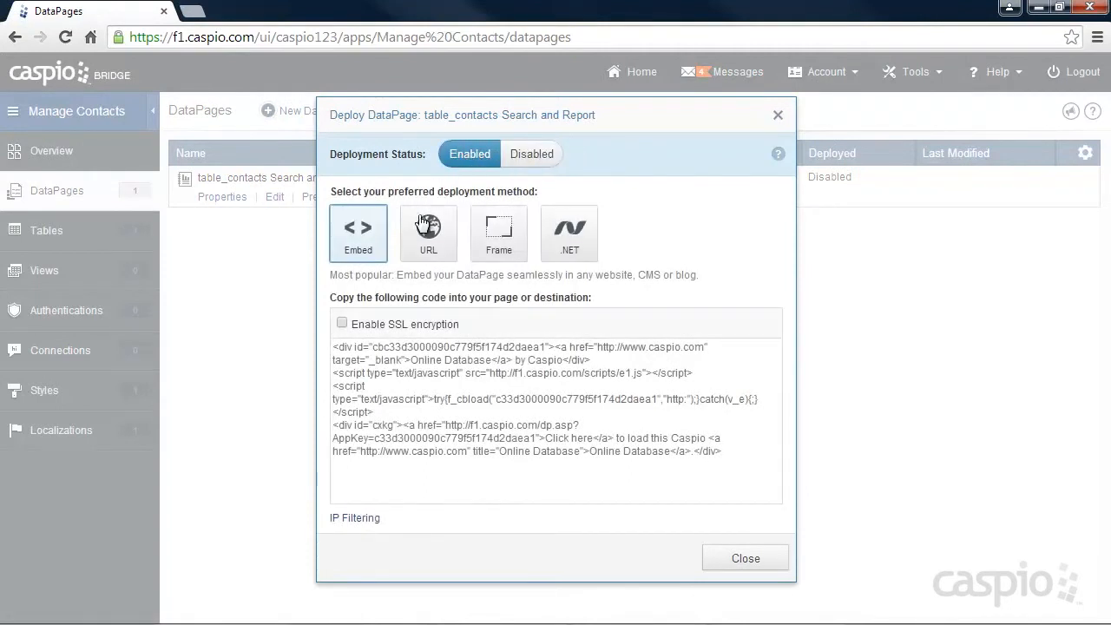
triple_click(538, 399)
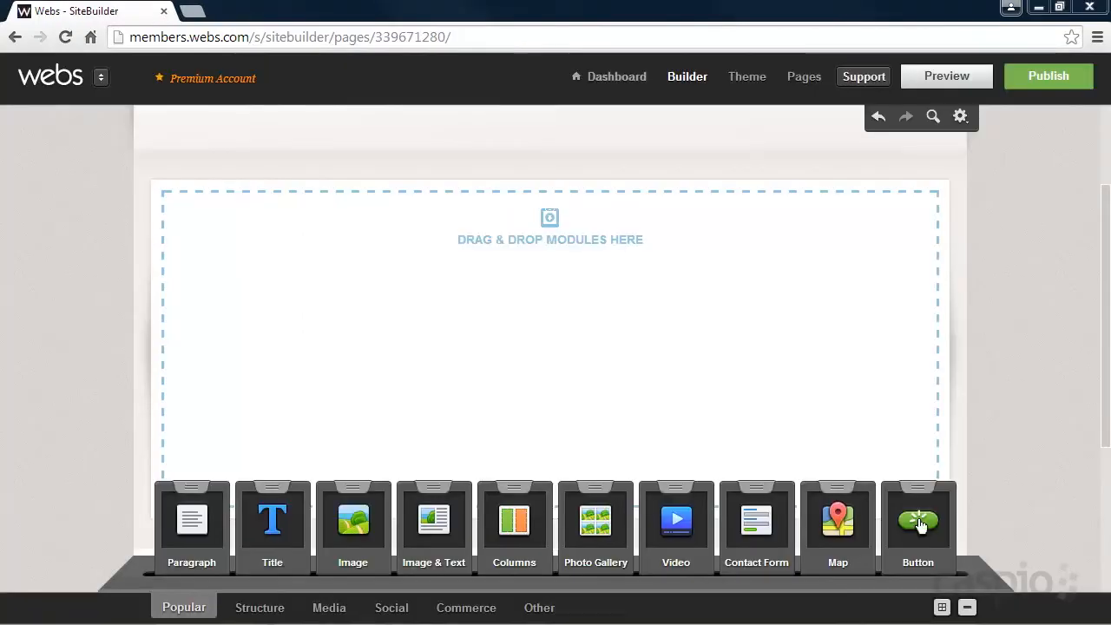
mouse_move(800, 413)
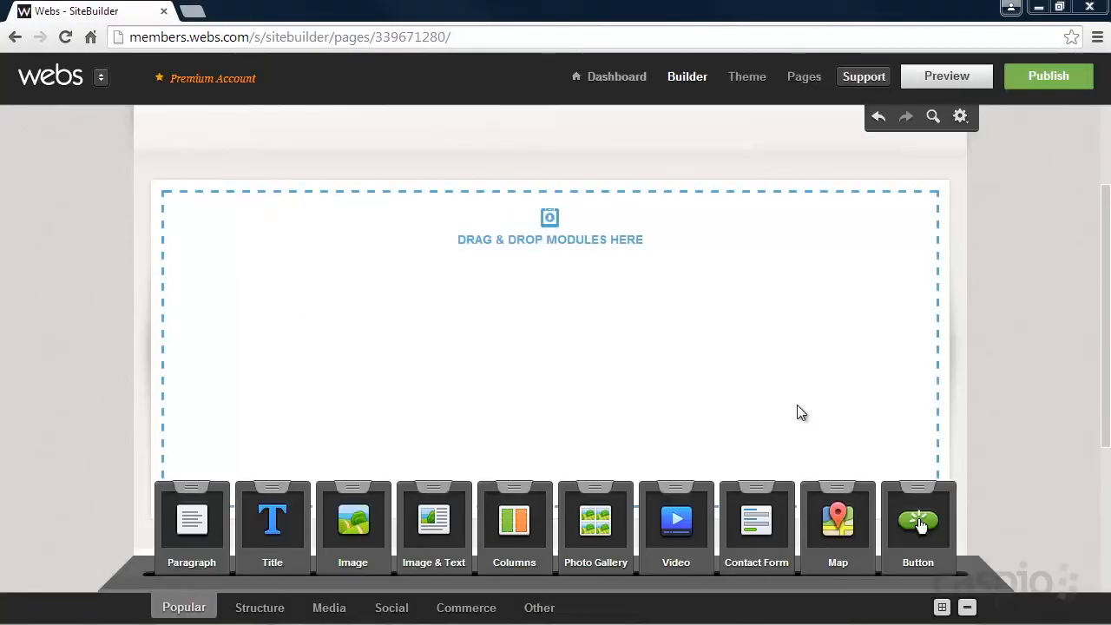
Add a Custom HTML module with the Caspio embed code and publish the Webs site.
click(538, 608)
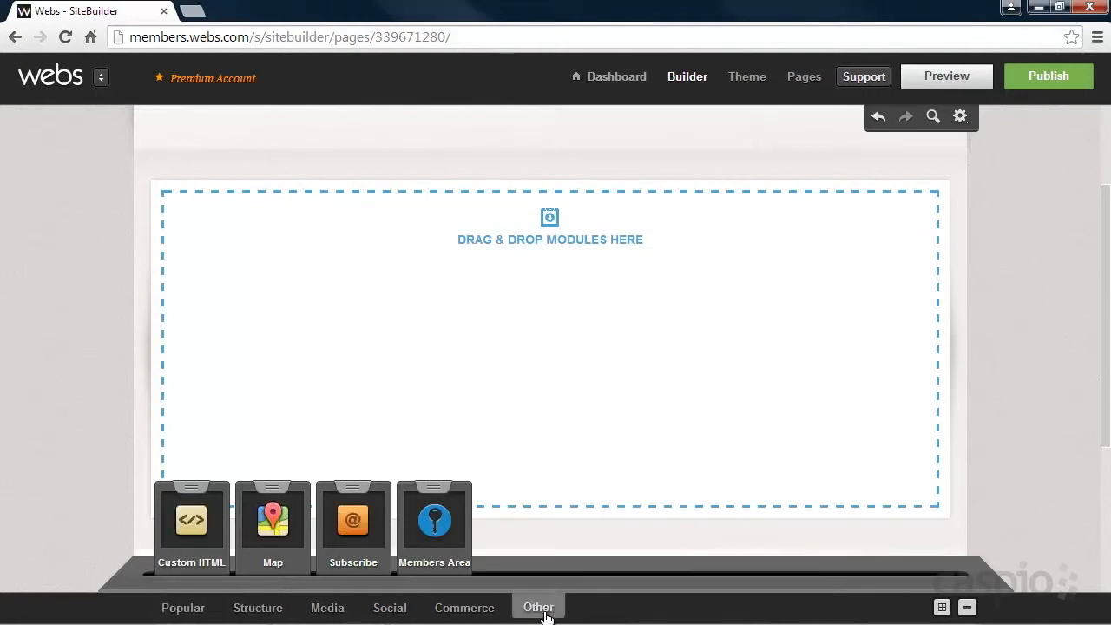
drag(191, 521, 294, 382)
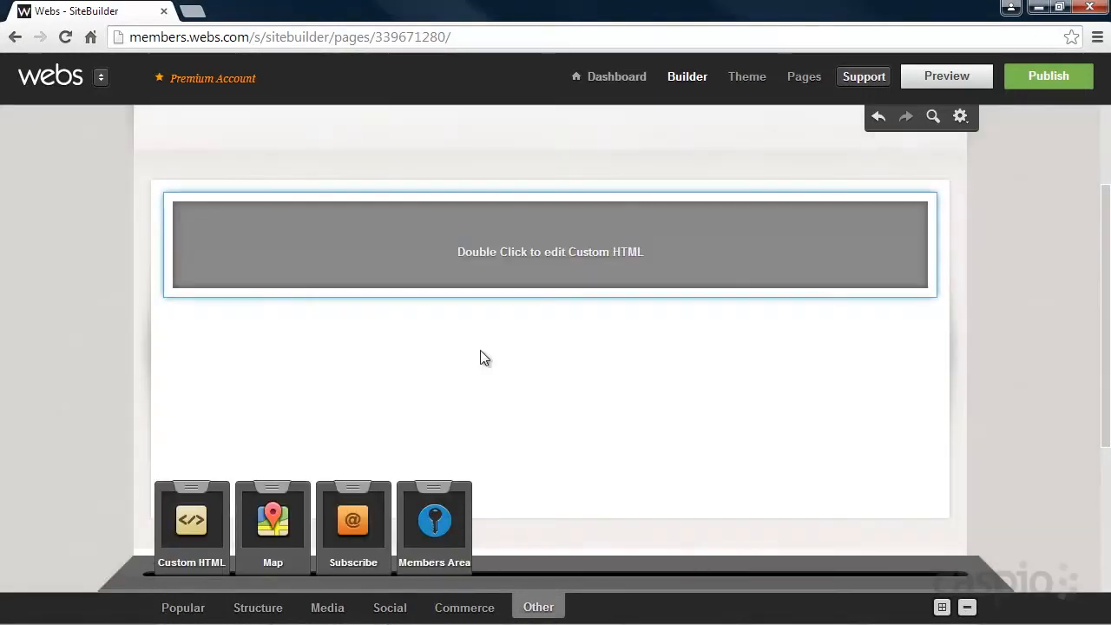
double_click(550, 252)
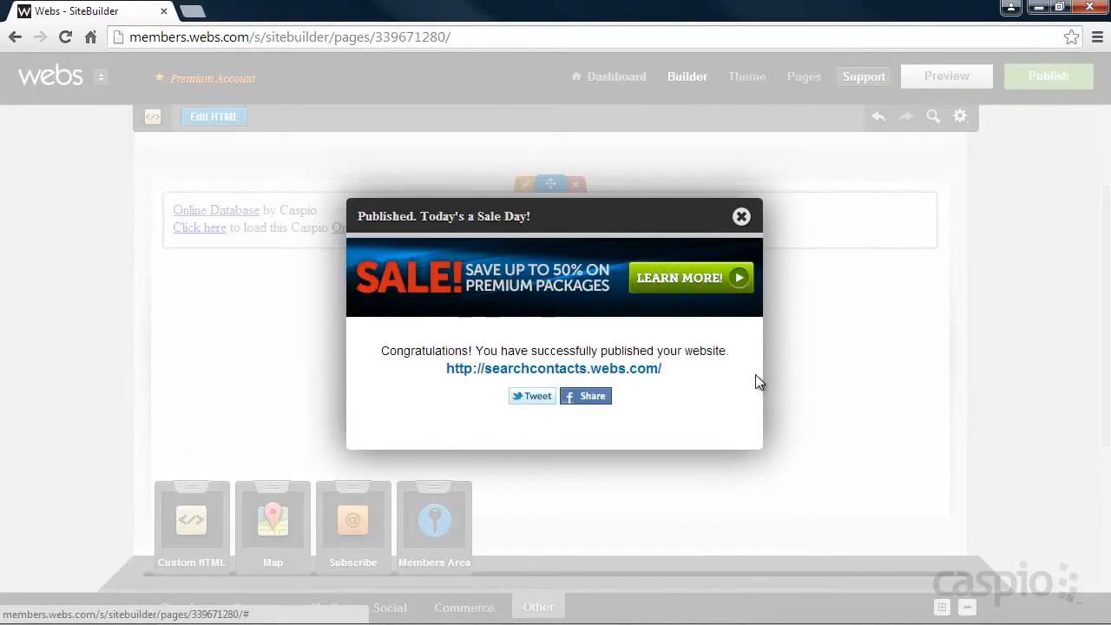
click(552, 368)
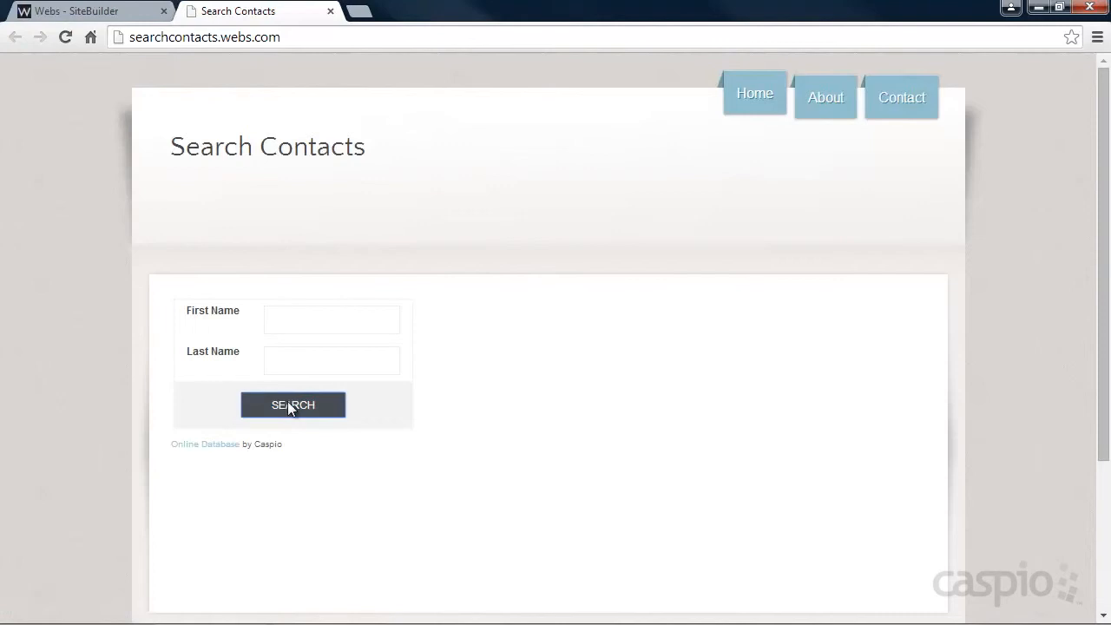
On searchcontacts.webs.com, run an unfiltered search, view the first contact's details, and return to the search form.
click(292, 404)
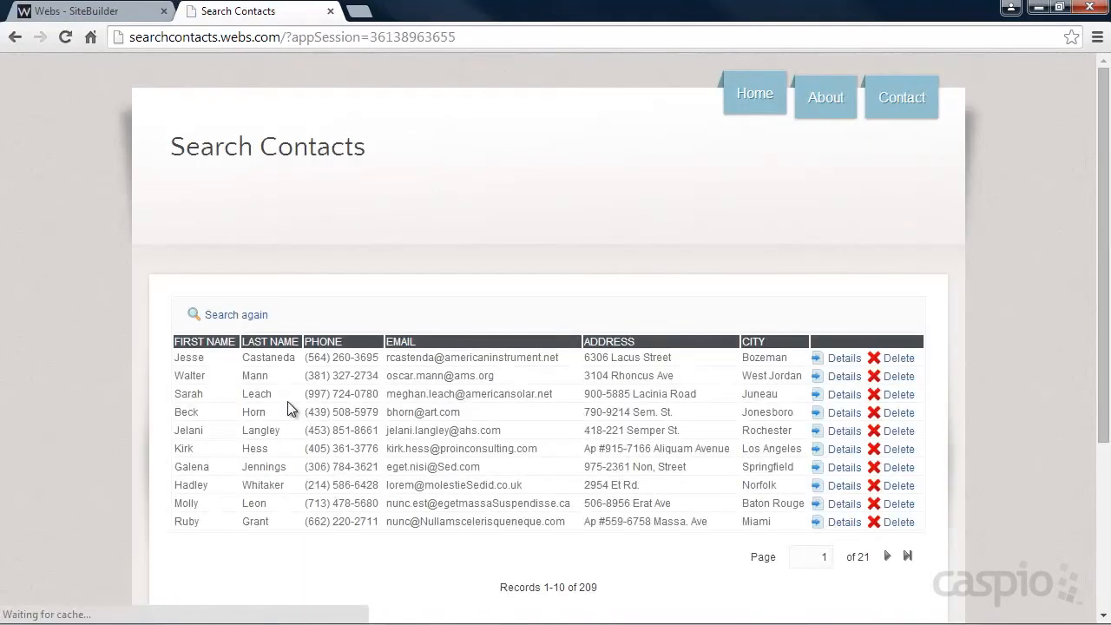
click(843, 357)
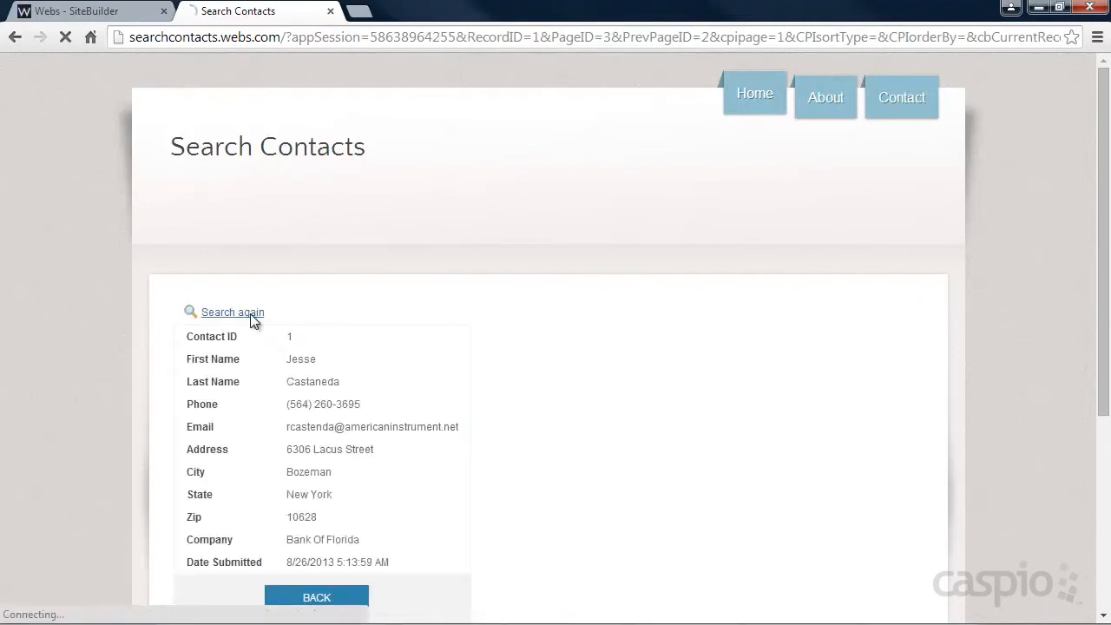
click(232, 312)
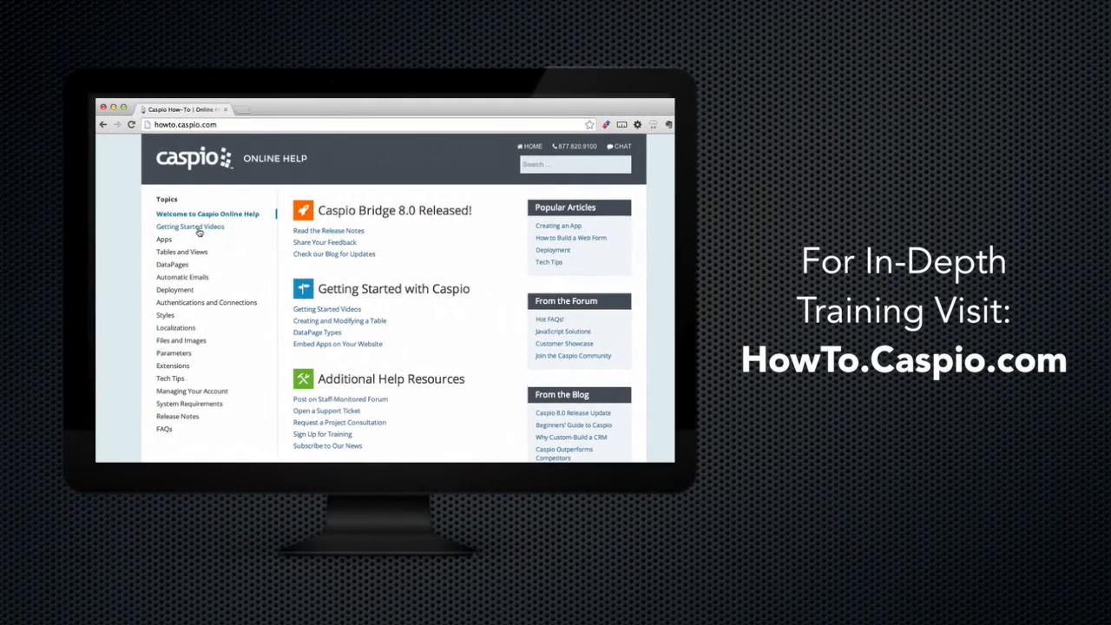
On howto.caspio.com, open the Getting Started Videos topic from the Topics list.
click(191, 226)
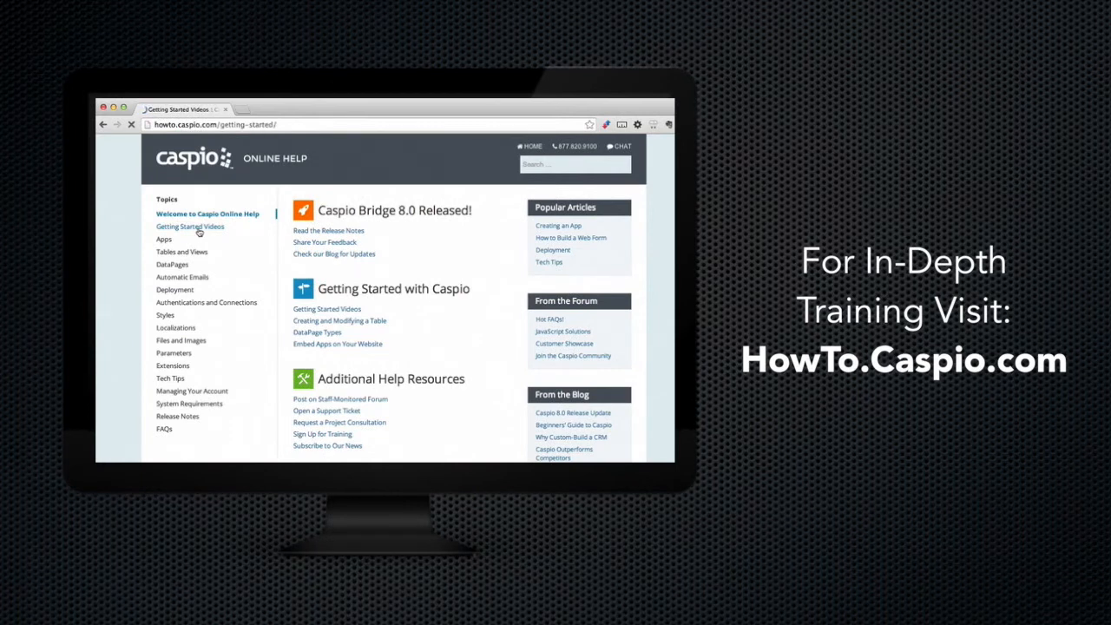
click(189, 226)
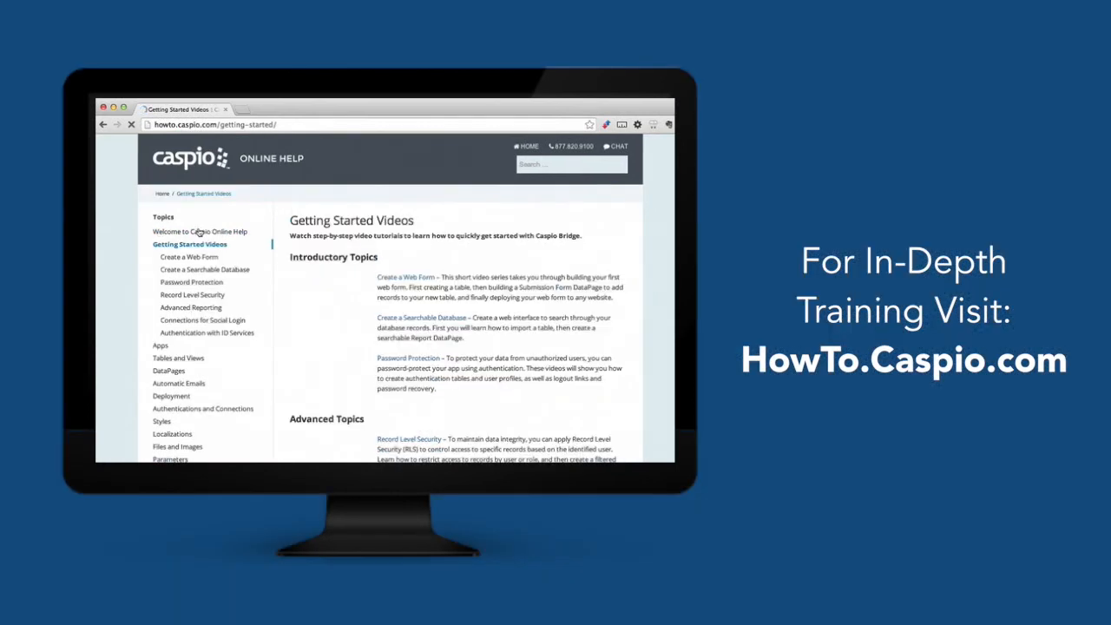